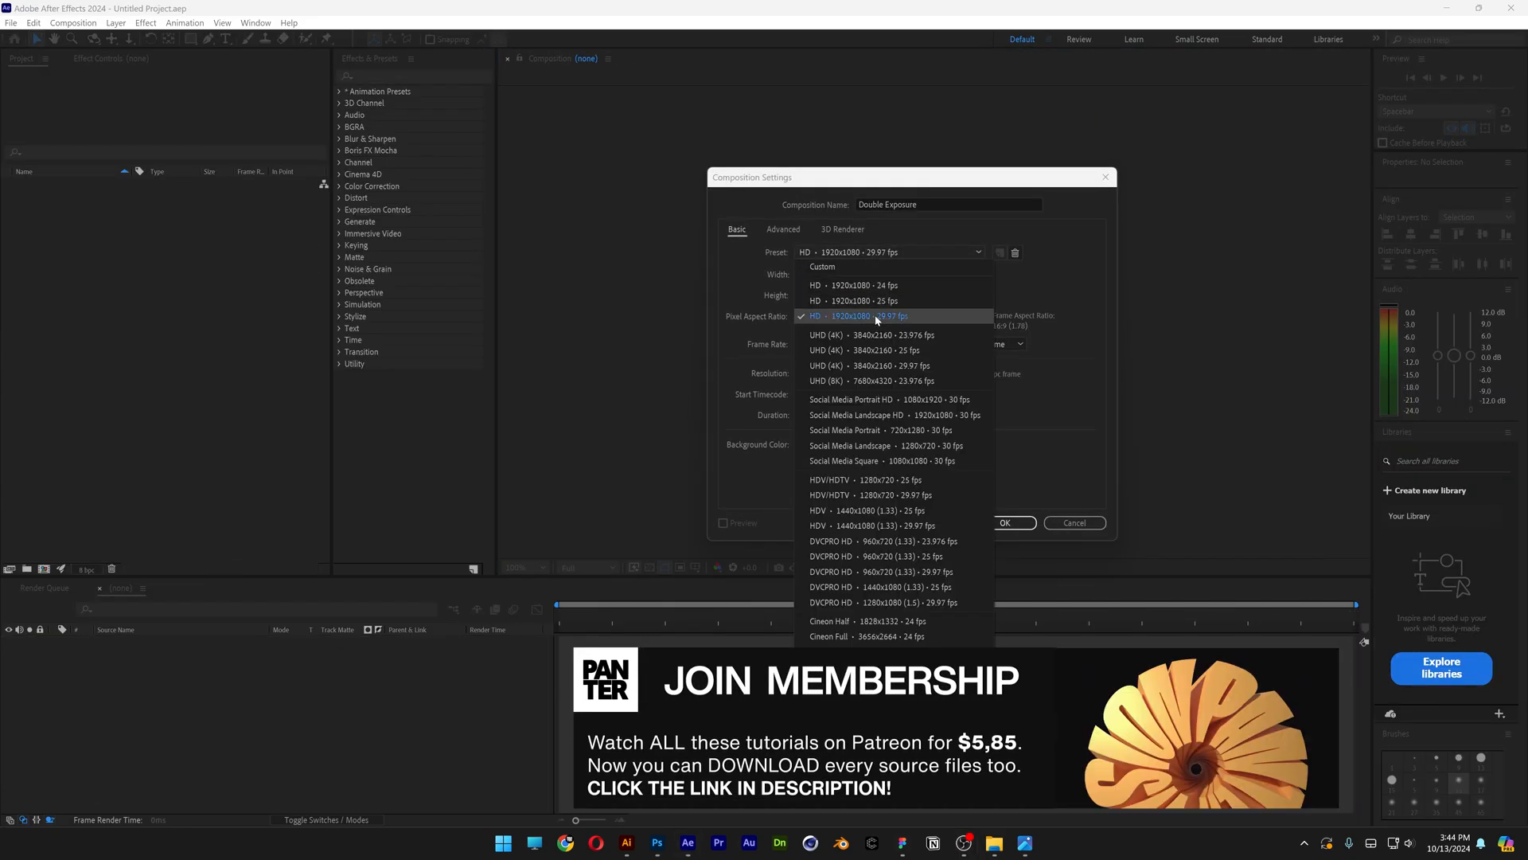
# Step: Create the Double Exposure composition with the HD 1920x1080 29.97 fps preset
pyautogui.click(863, 316)
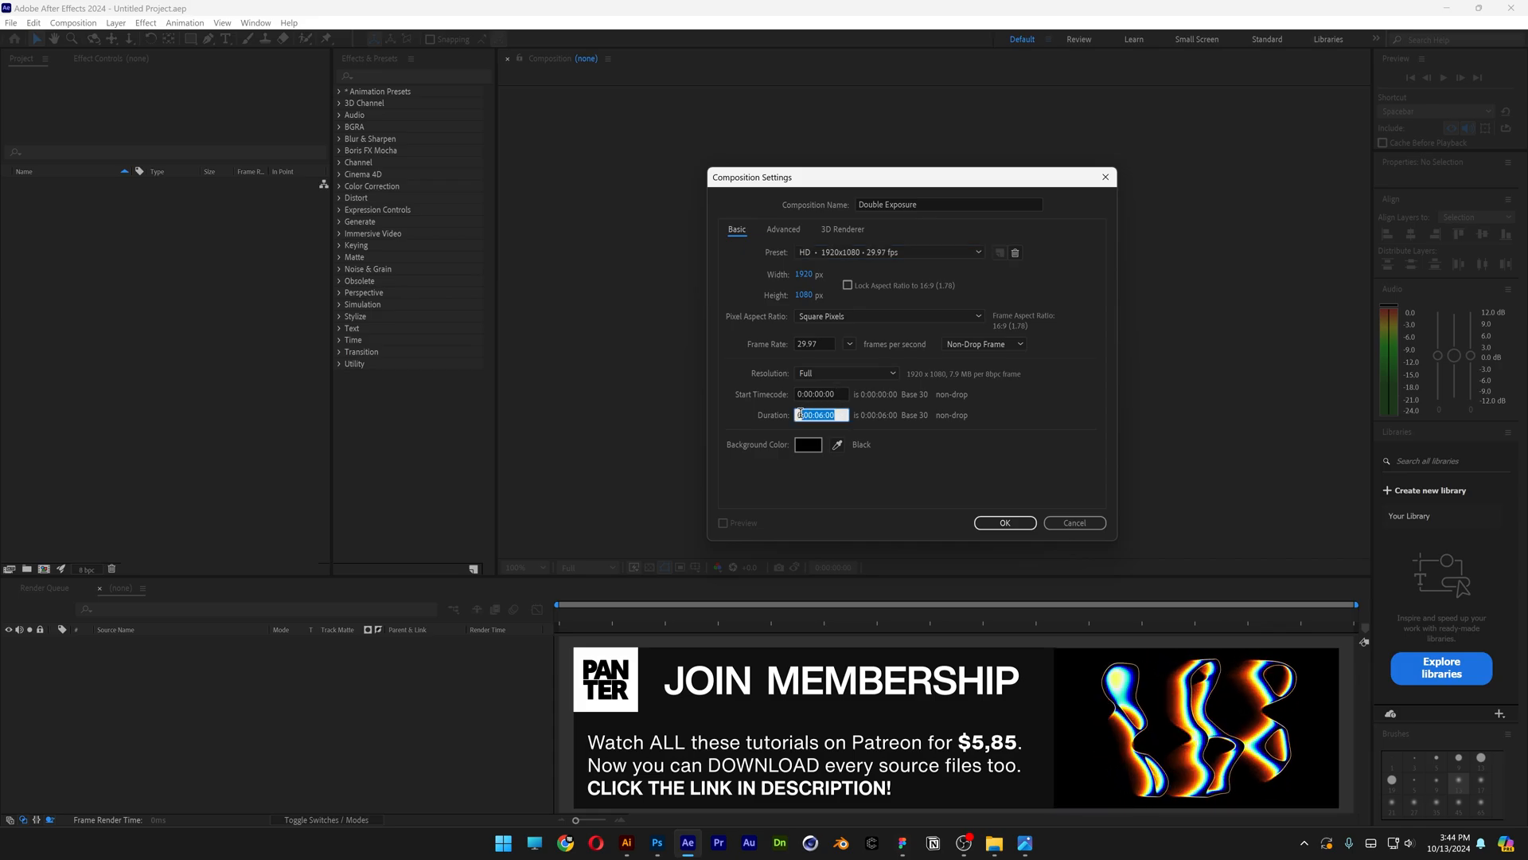
pyautogui.click(1005, 523)
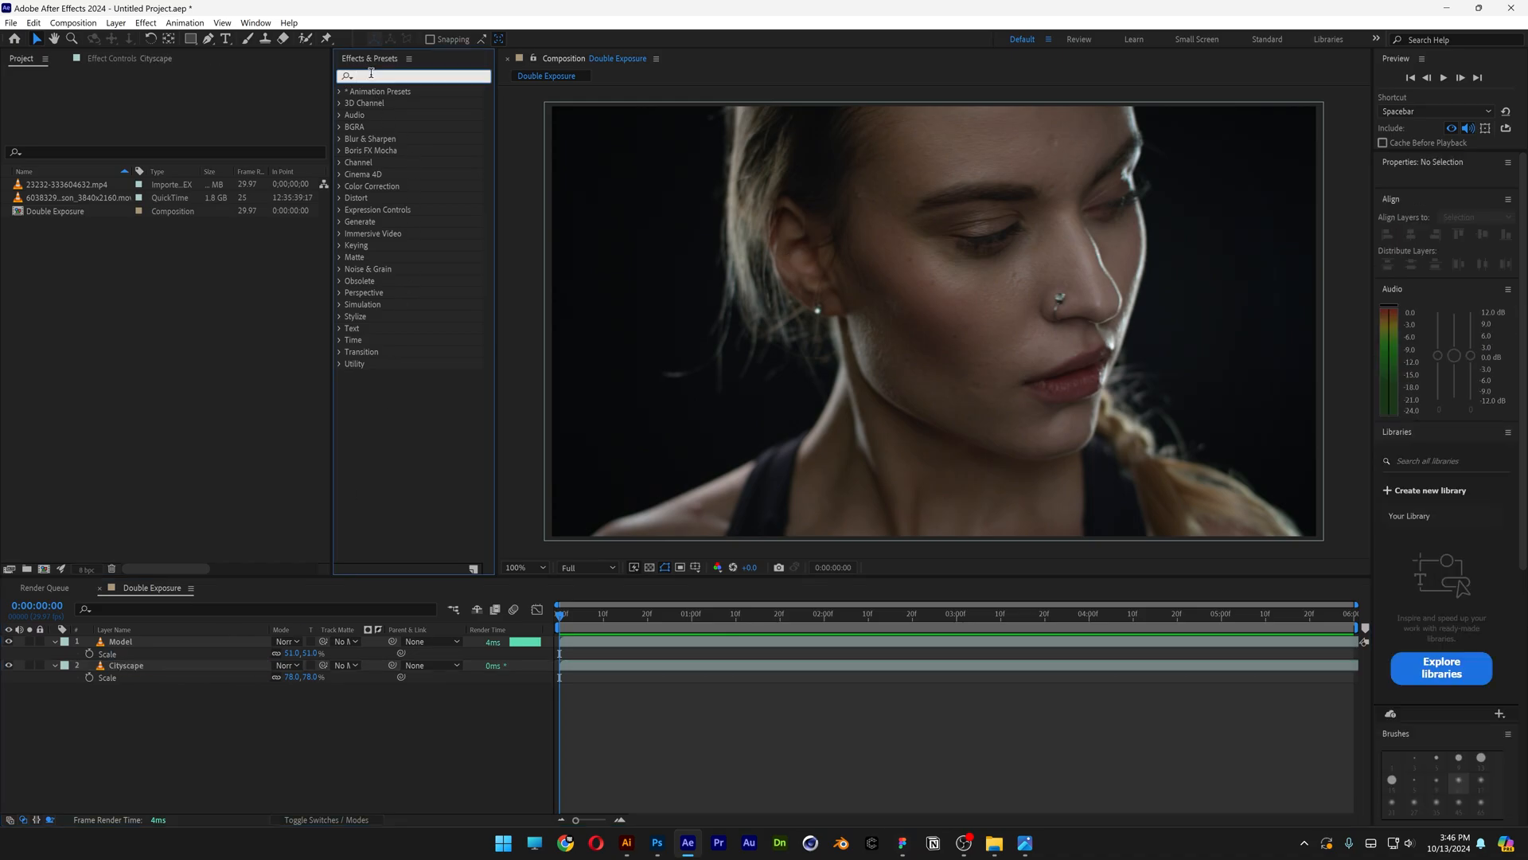
# Step: Add Lumetri Color to the Model layer and raise Exposure, lower Shadows and Blacks
pyautogui.write('lumetri co')
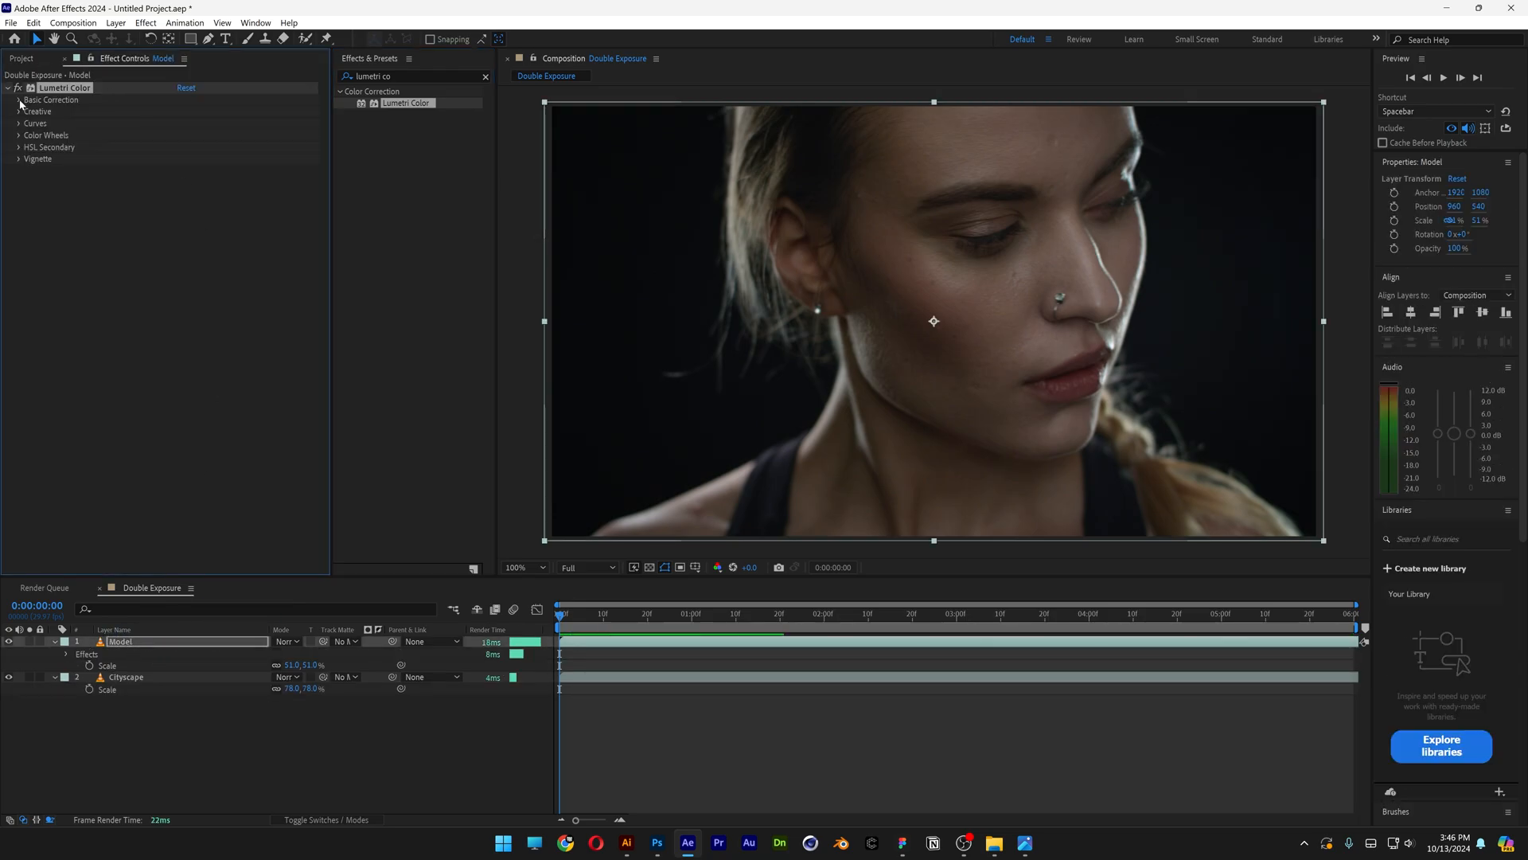
pyautogui.click(19, 99)
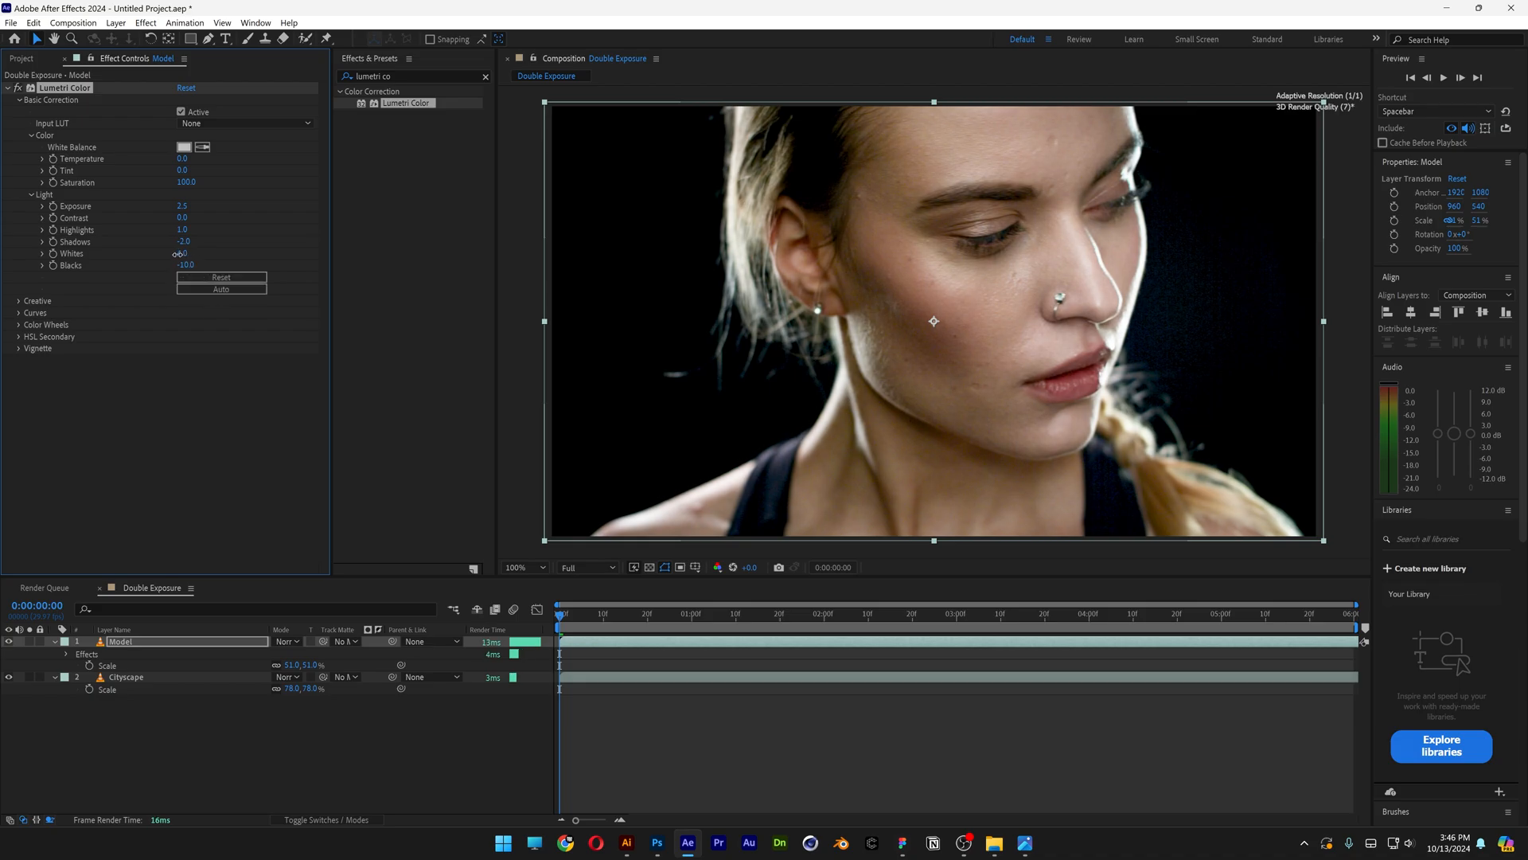
pyautogui.click(871, 615)
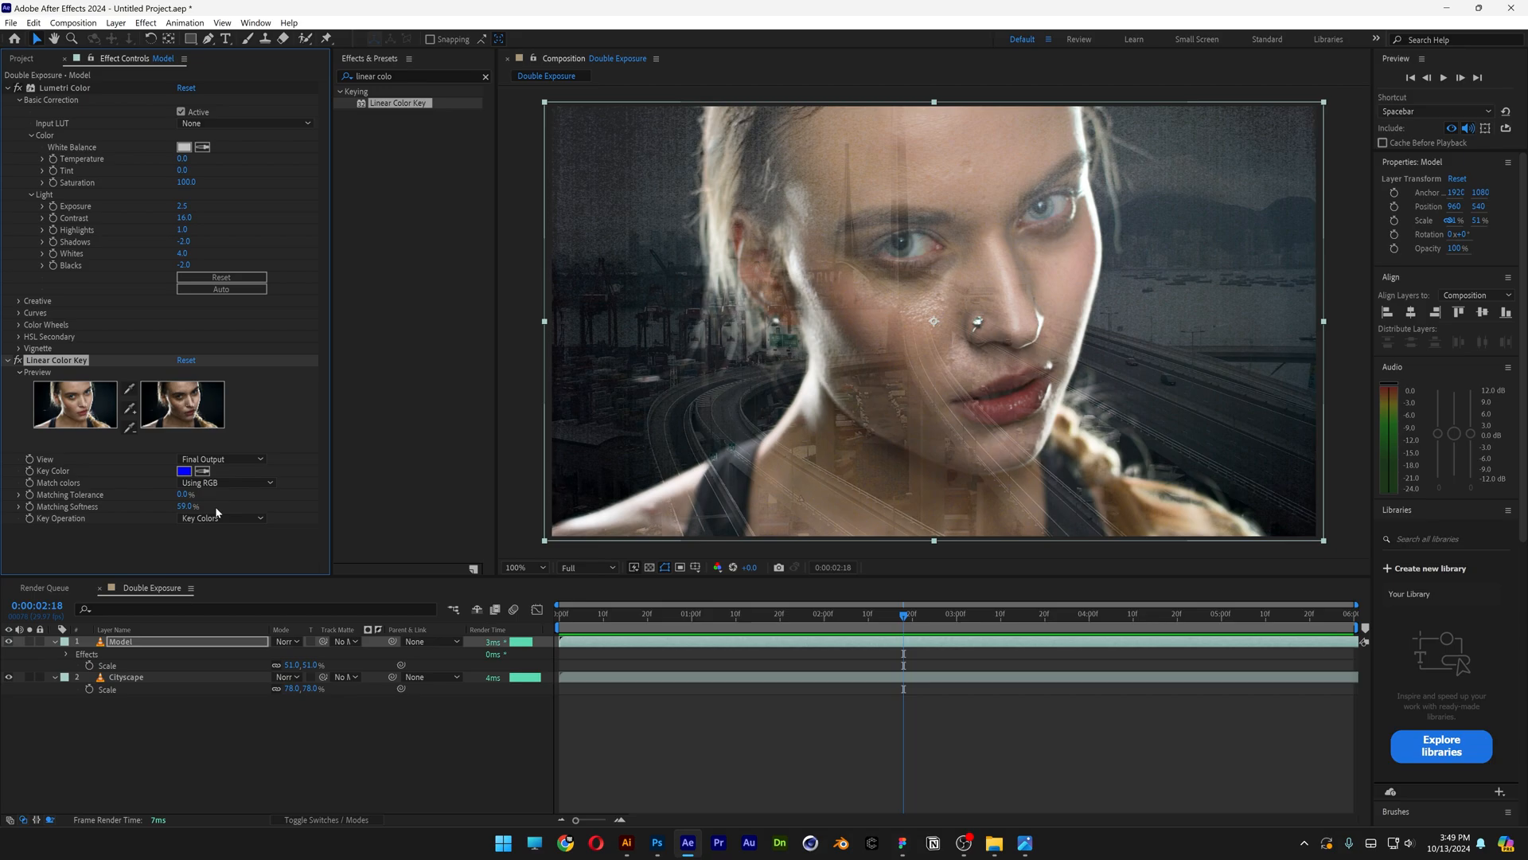
pyautogui.moveTo(166, 482)
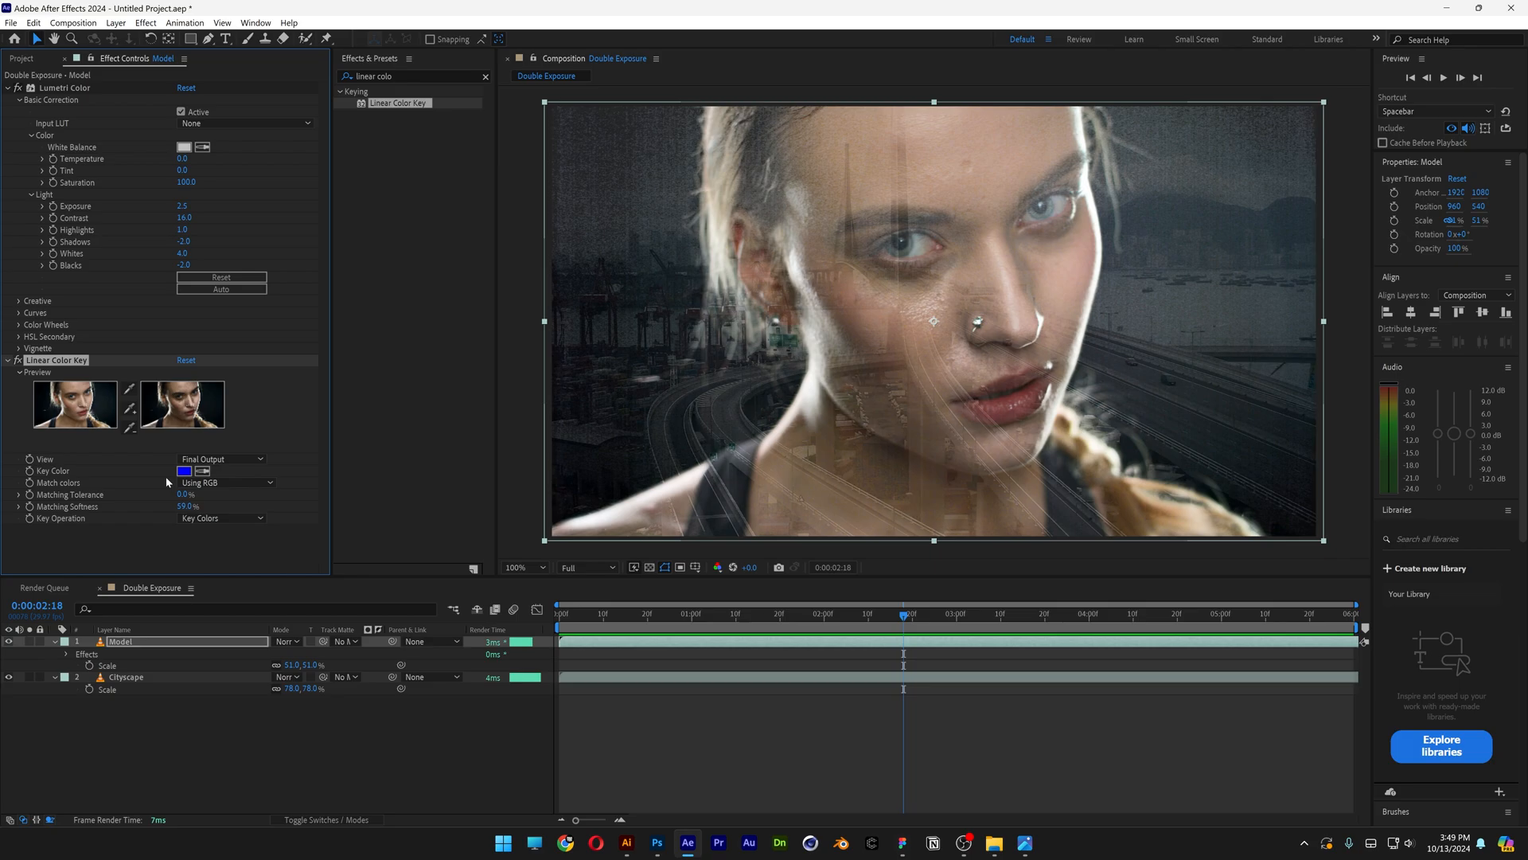
# Step: Set the Linear Color Key to white and raise its Matching Softness and Tolerance
pyautogui.click(184, 472)
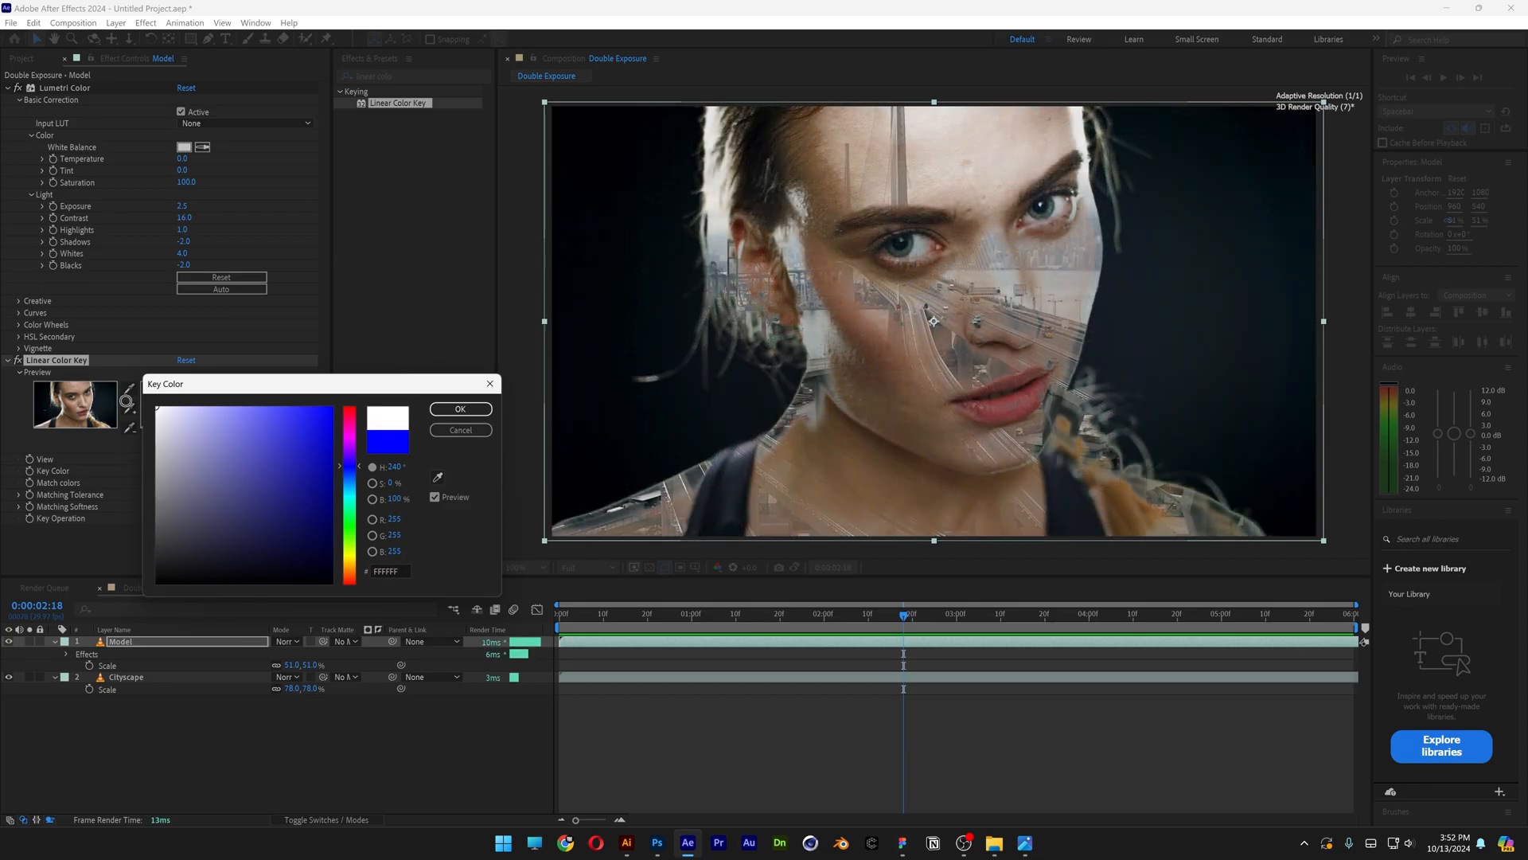
pyautogui.click(458, 409)
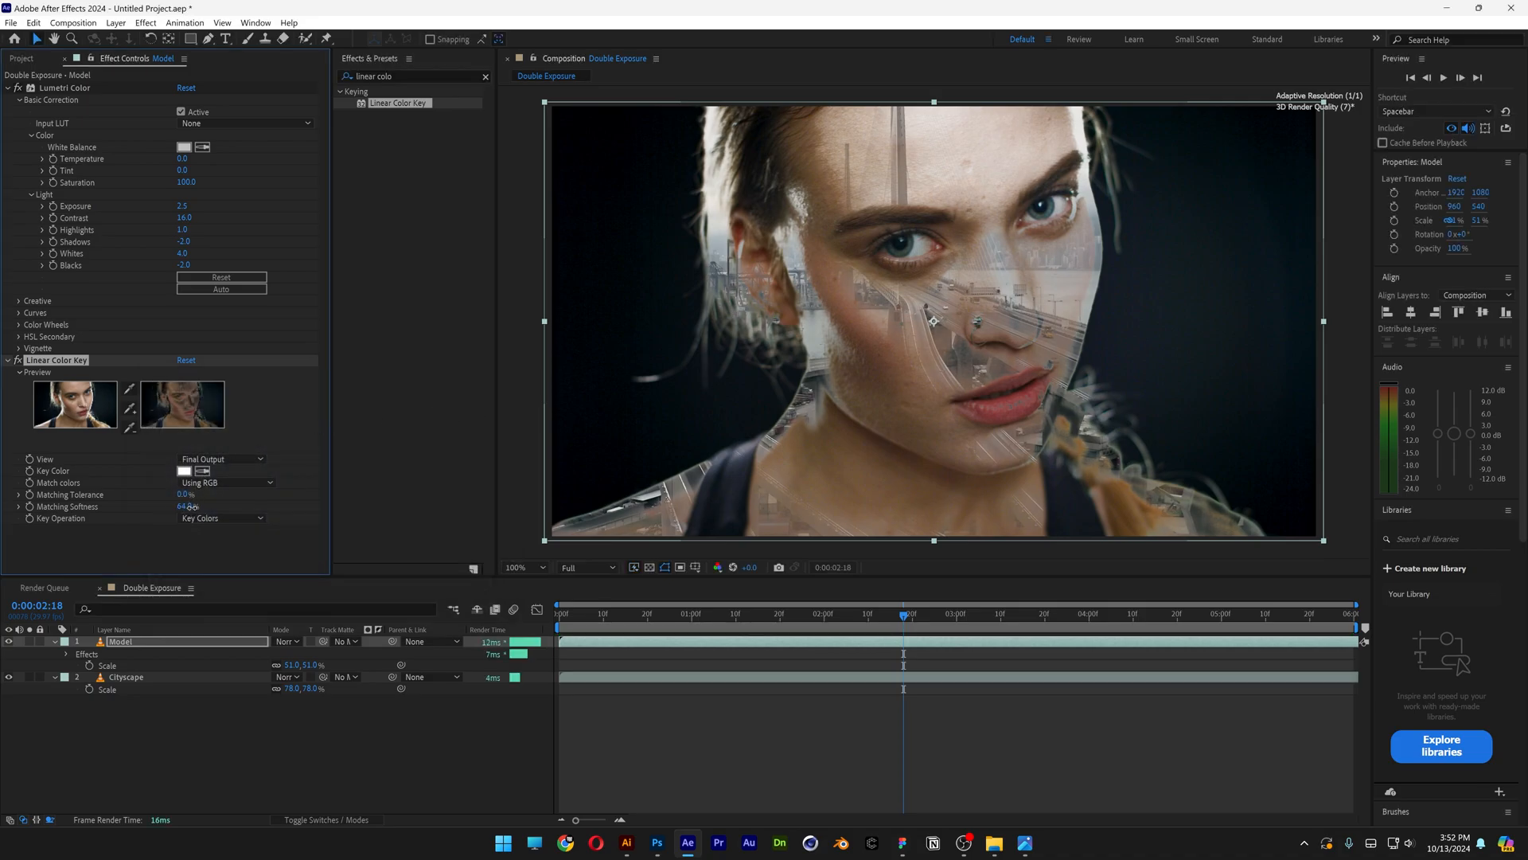
pyautogui.moveTo(189, 506); pyautogui.dragTo(246, 507)
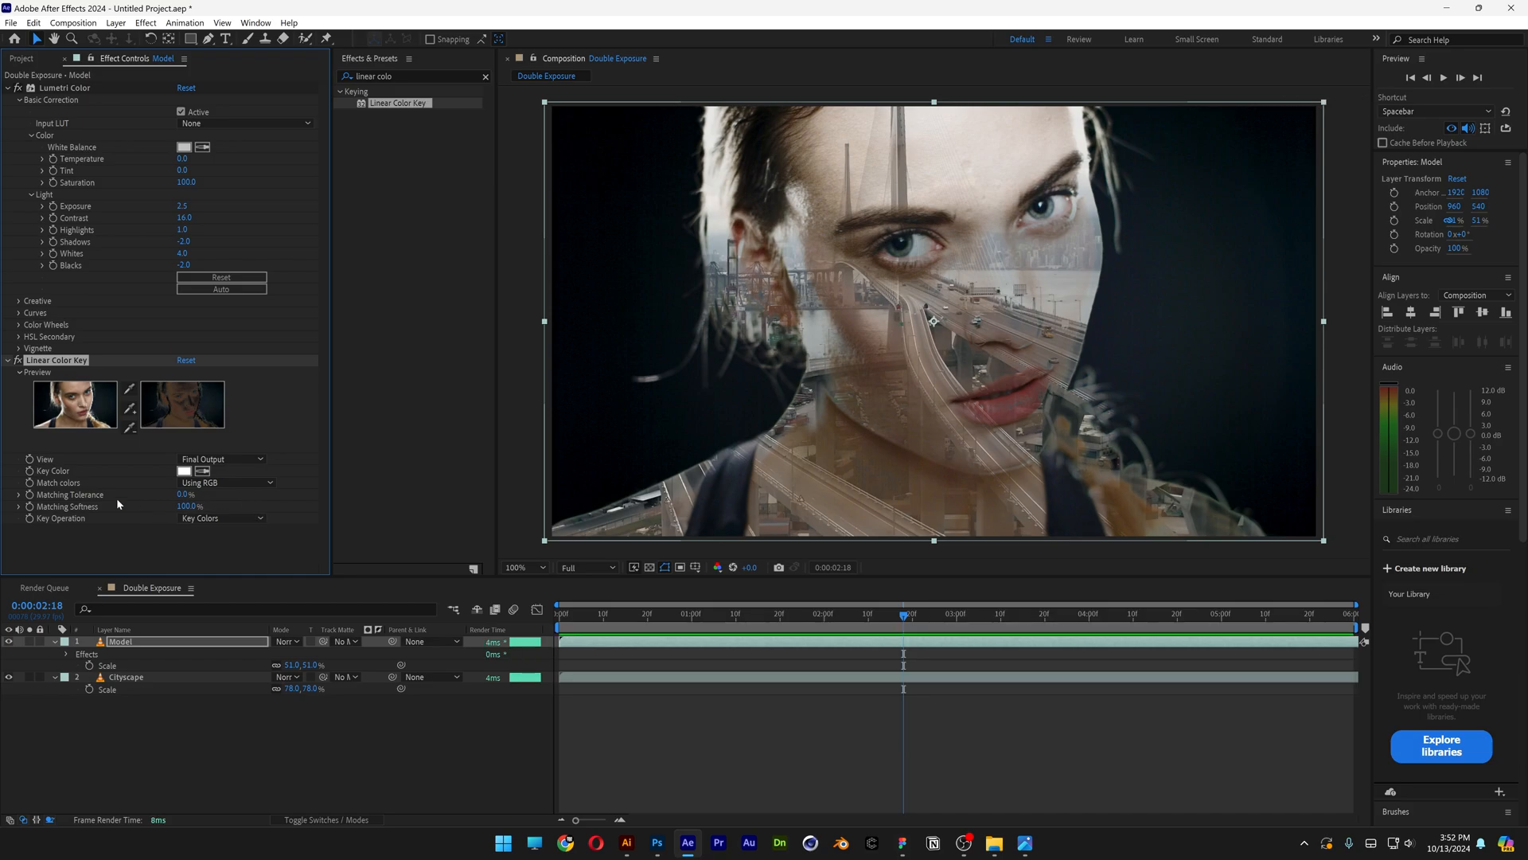
pyautogui.moveTo(185, 493); pyautogui.dragTo(205, 494)
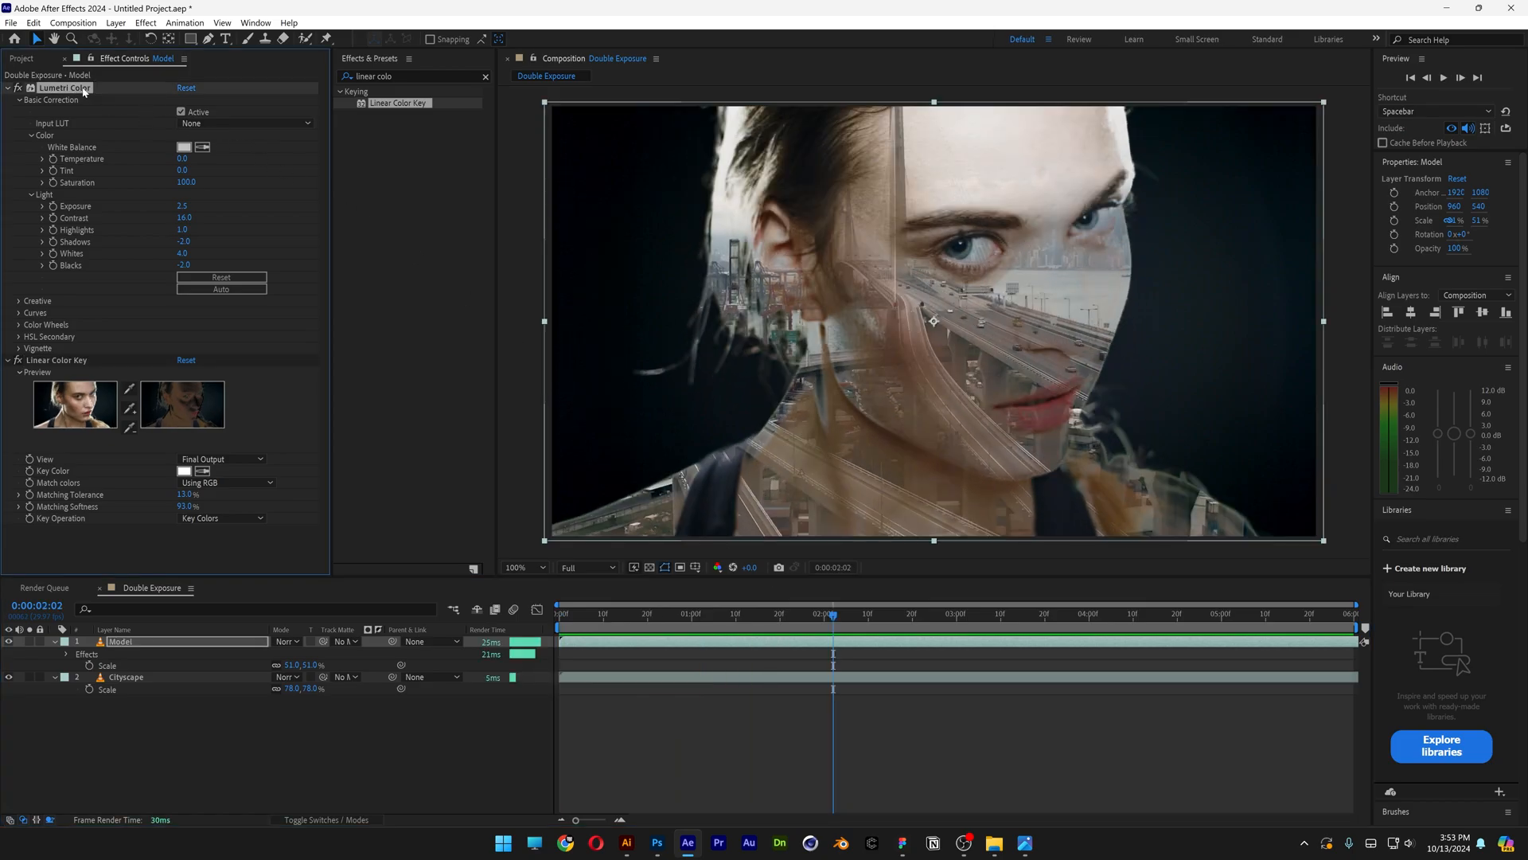
# Step: Copy the Model's Lumetri Color onto Cityscape and raise contrast, lower exposure, shadows and blacks
pyautogui.click(124, 676)
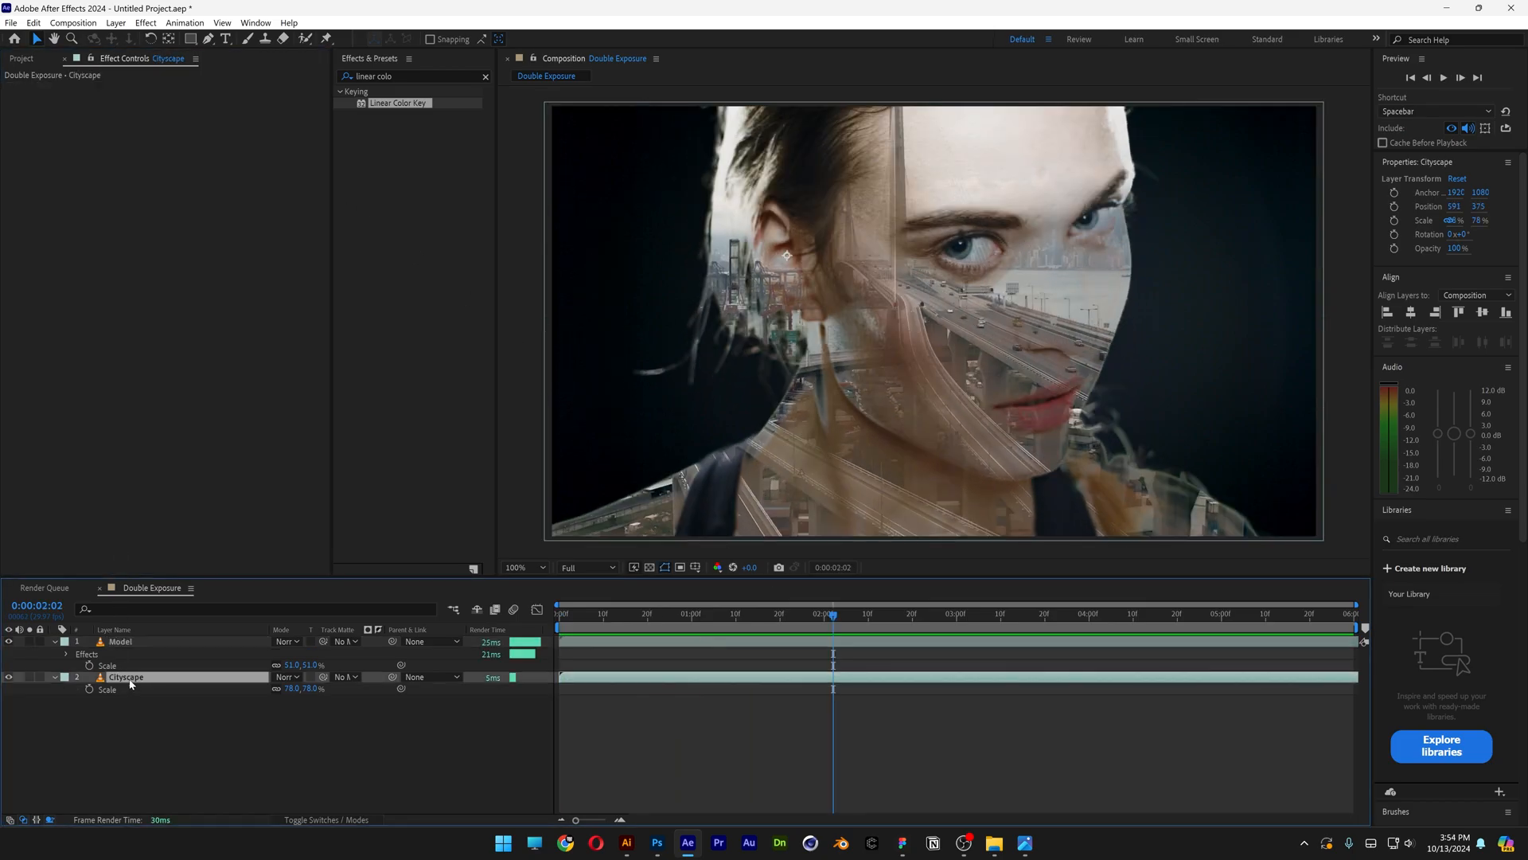
pyautogui.click(125, 676)
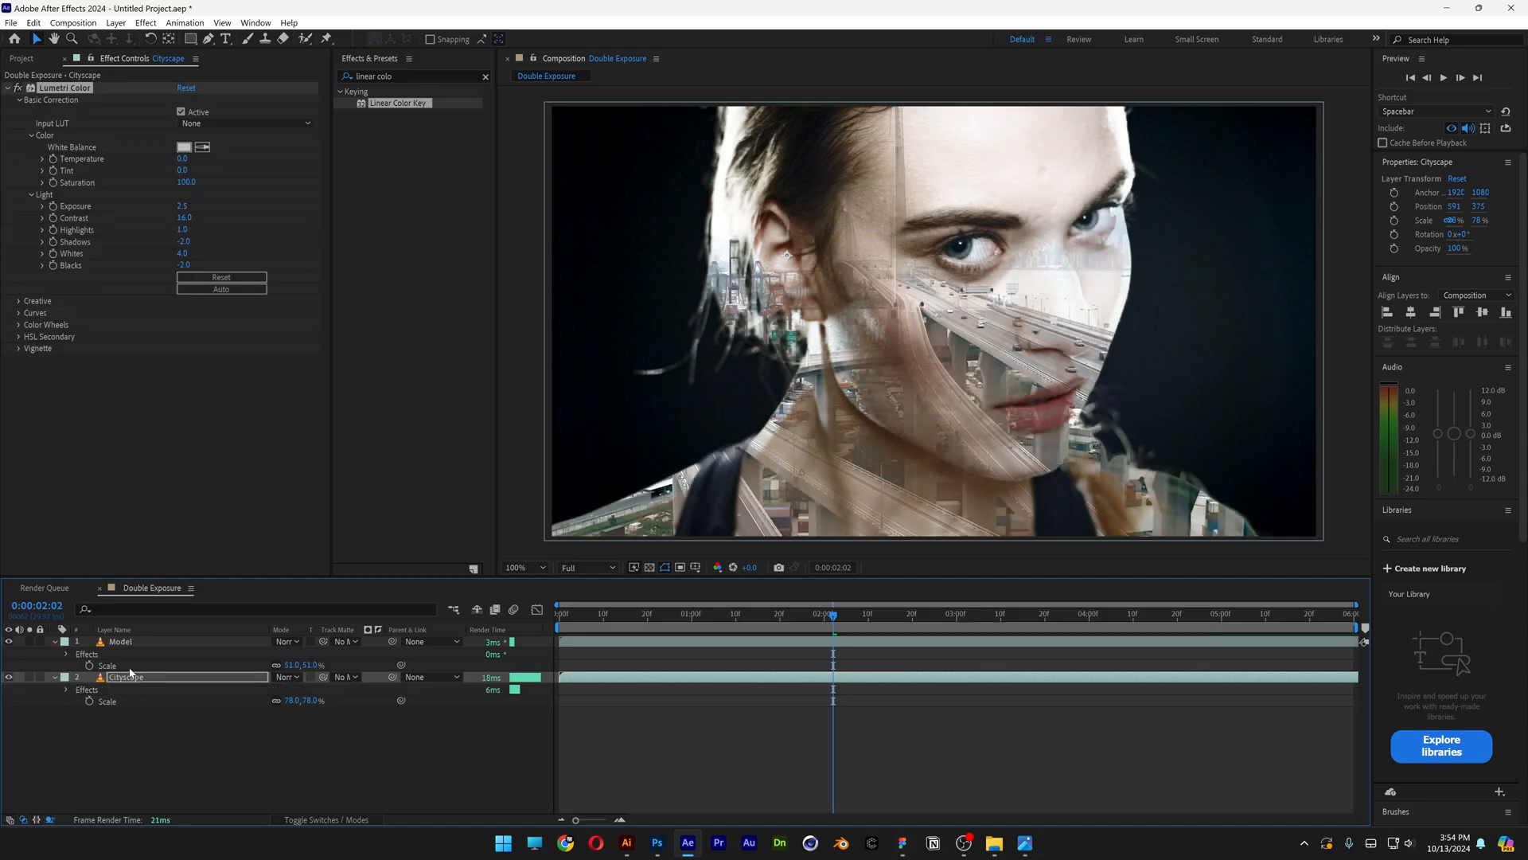
pyautogui.click(221, 277)
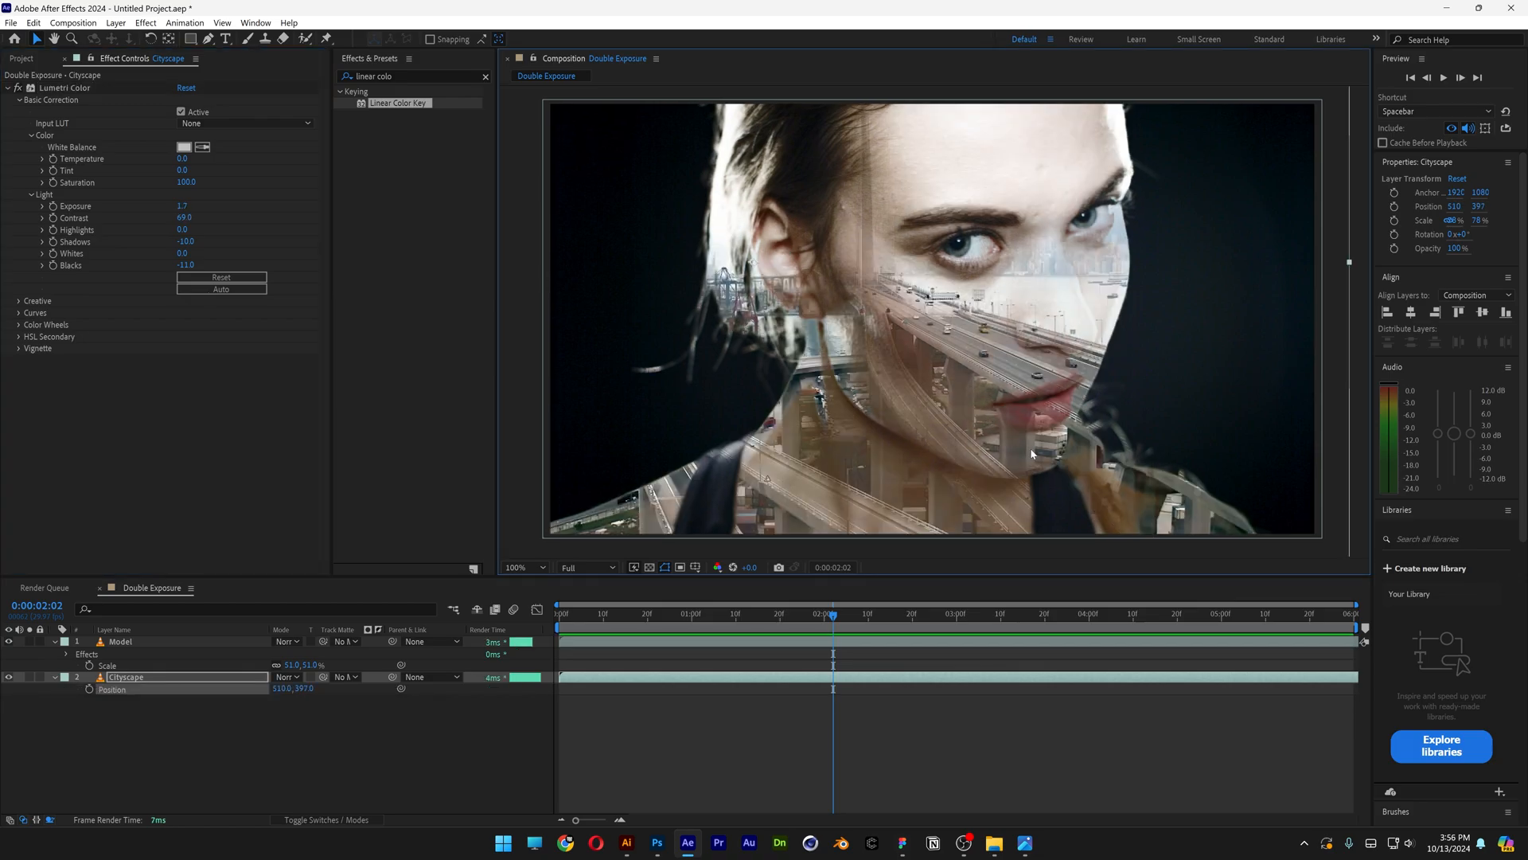
# Step: Reposition the Cityscape footage so it sits over the face
pyautogui.click(519, 567)
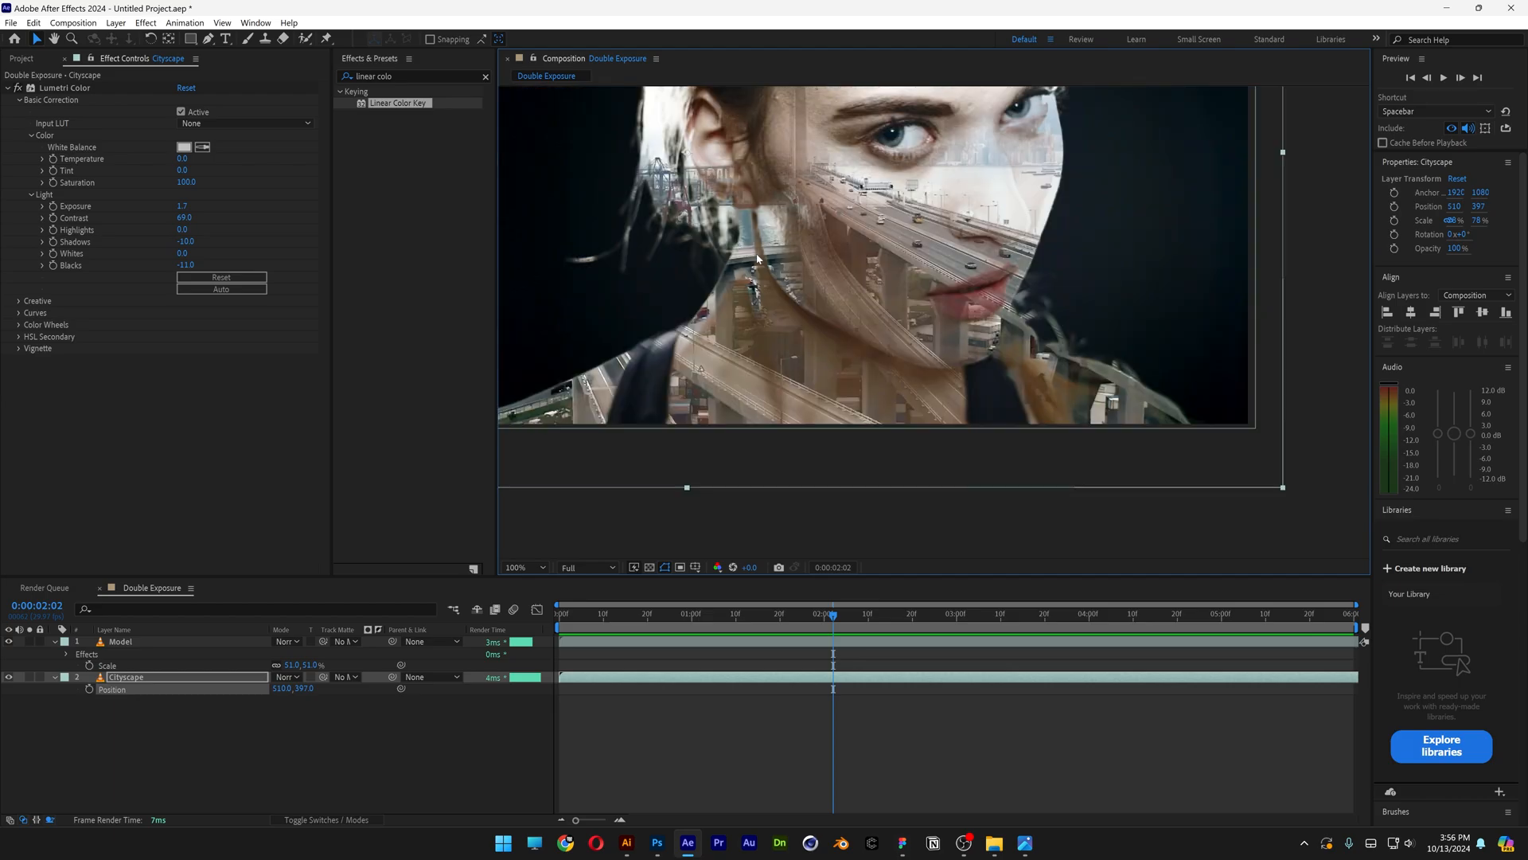
pyautogui.click(524, 567)
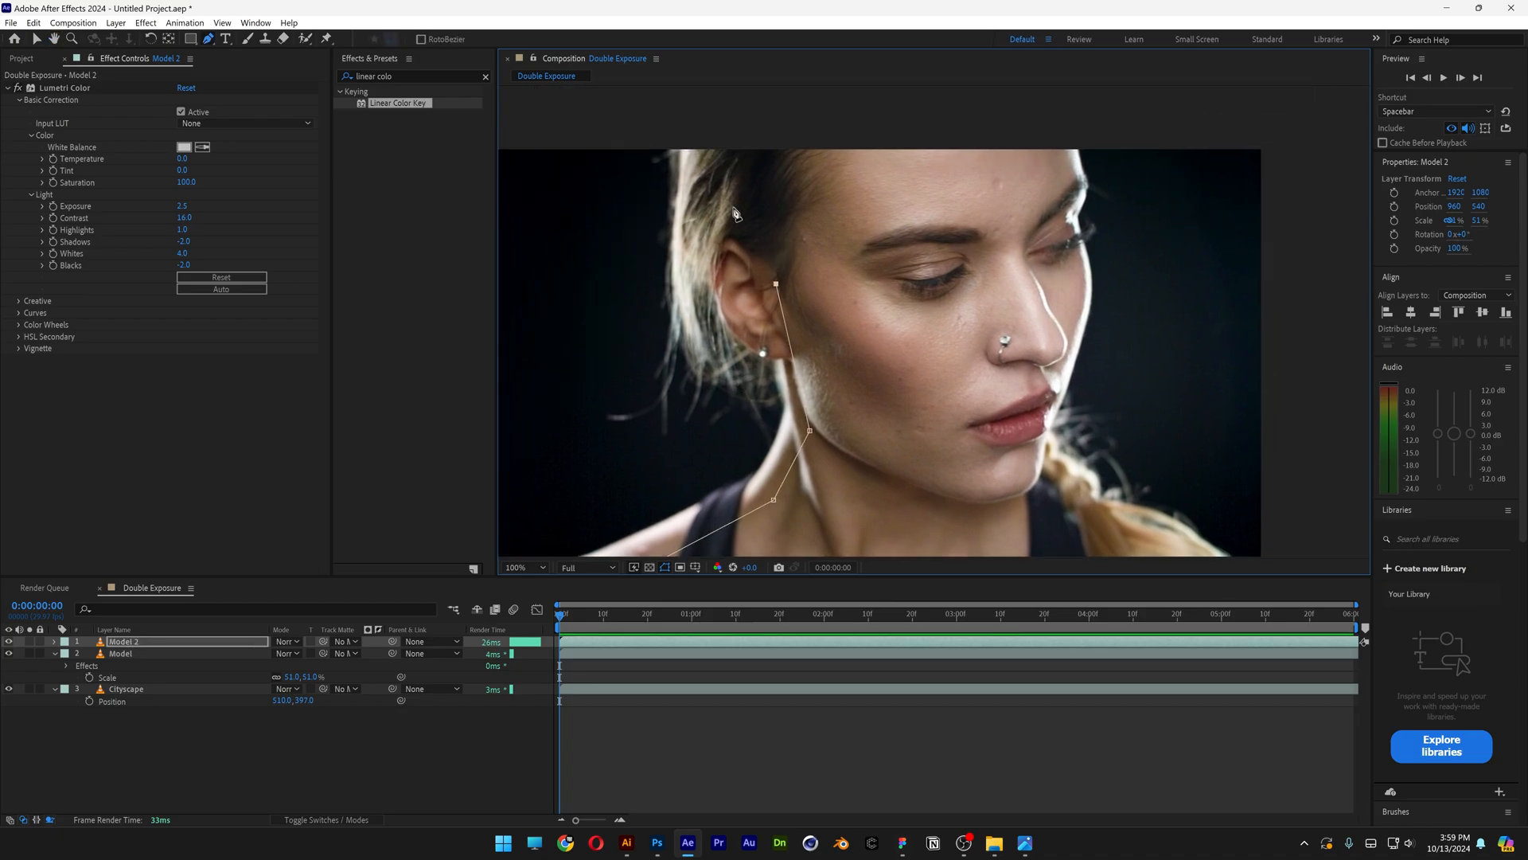
# Step: Draw the inverted Pen mask on Model 2 along the face and jaw, extending past the frame
pyautogui.click(522, 567)
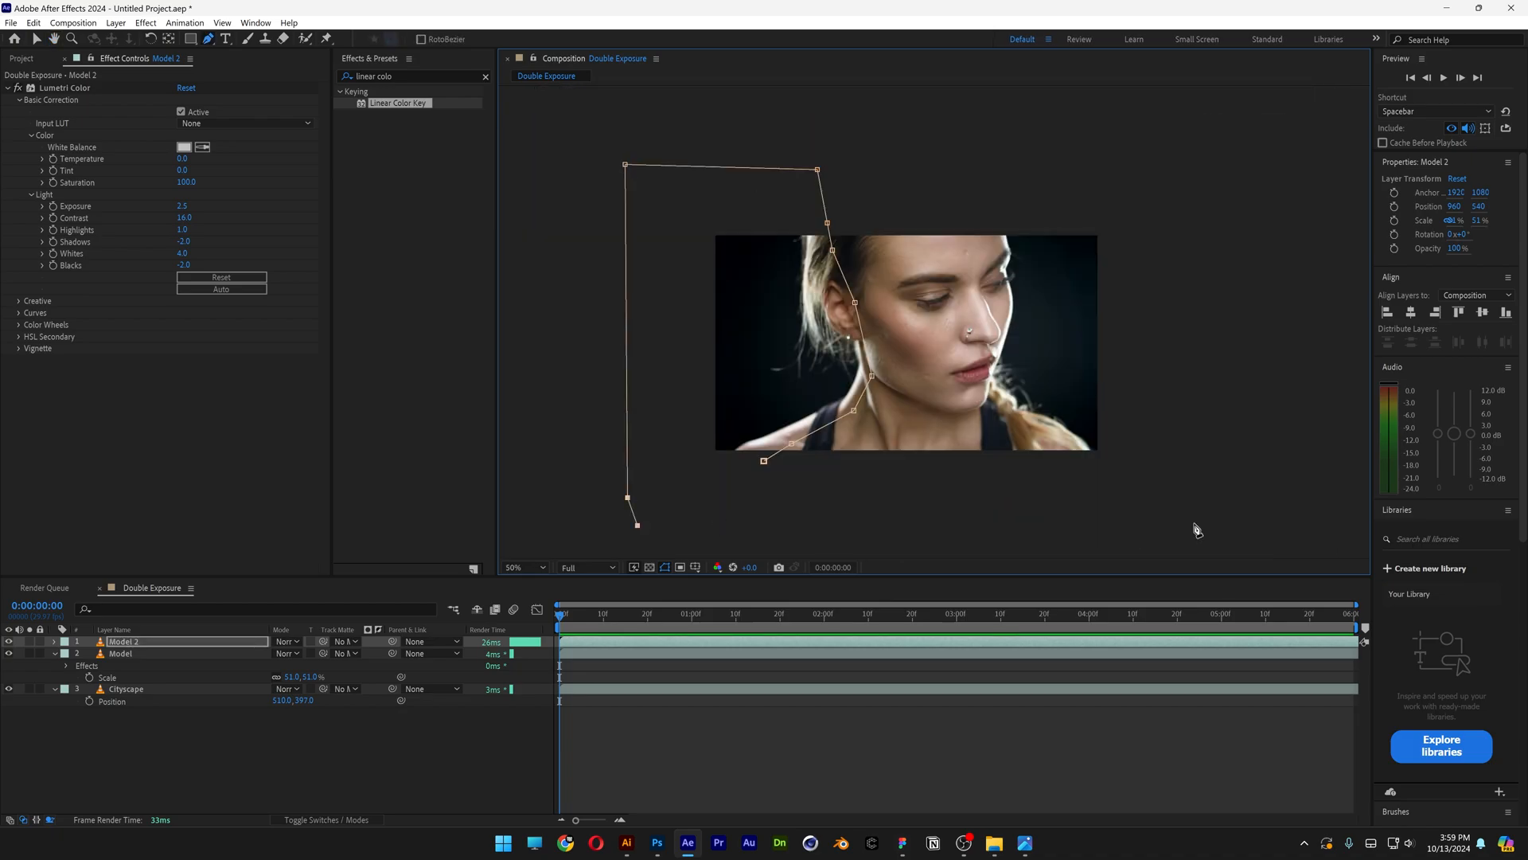
pyautogui.click(519, 567)
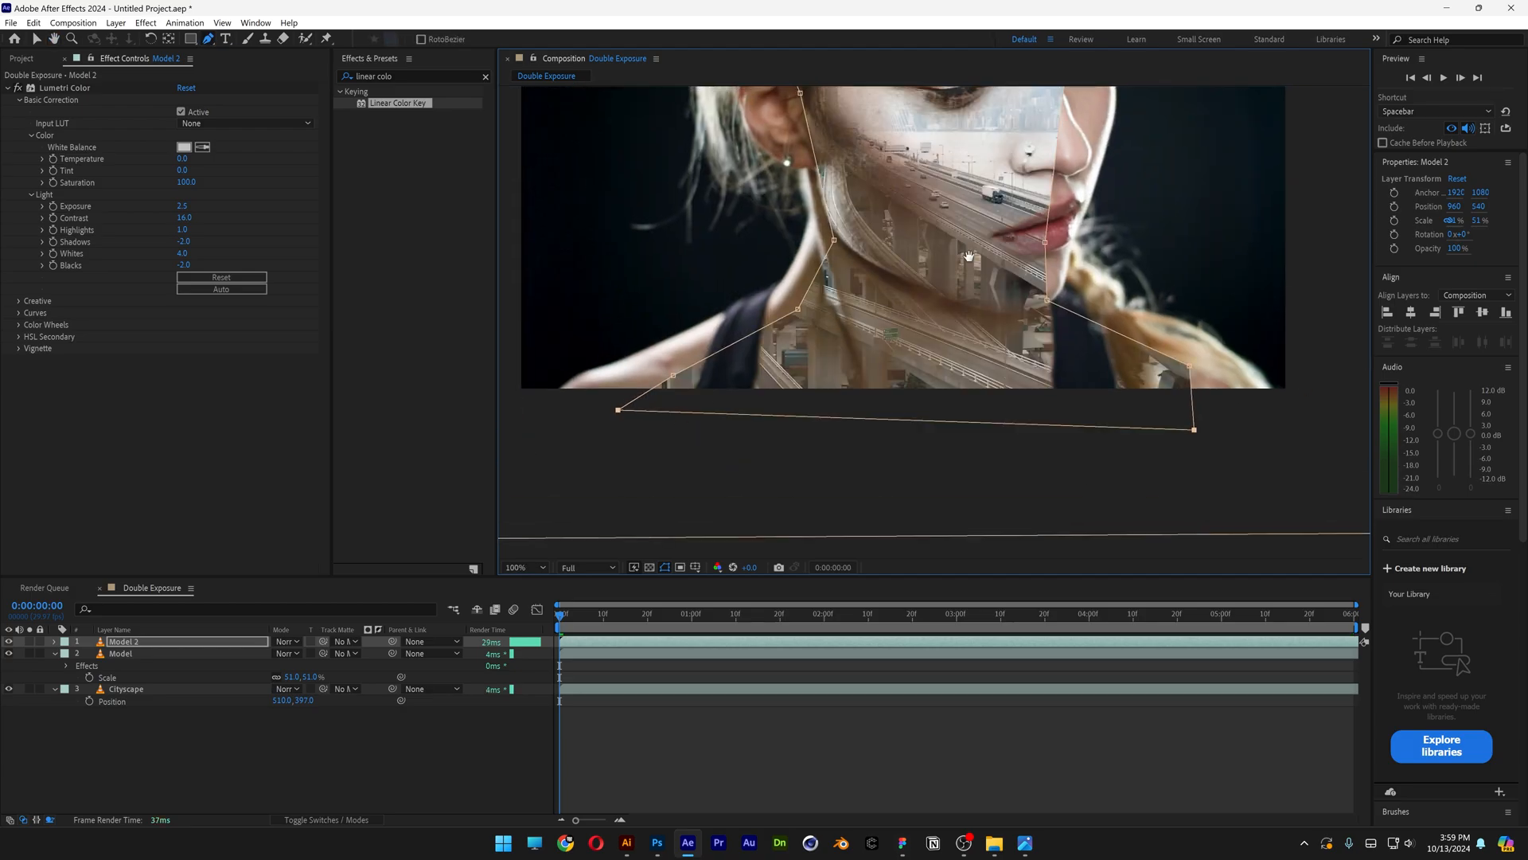
pyautogui.click(516, 567)
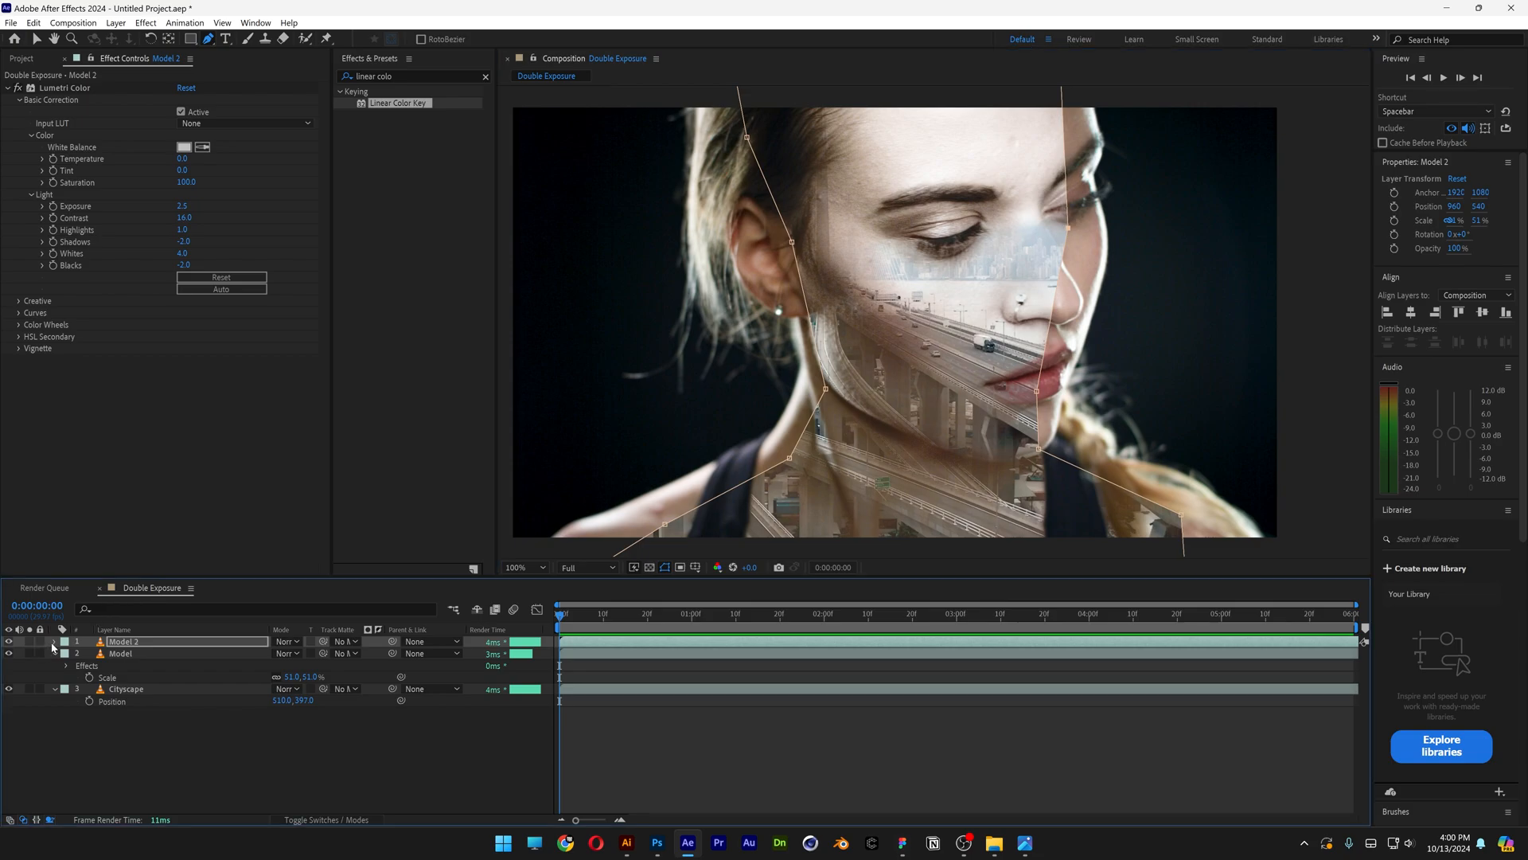
# Step: Track Mask 1 on Model 2 forward with the Position & Rotation method
pyautogui.click(75, 641)
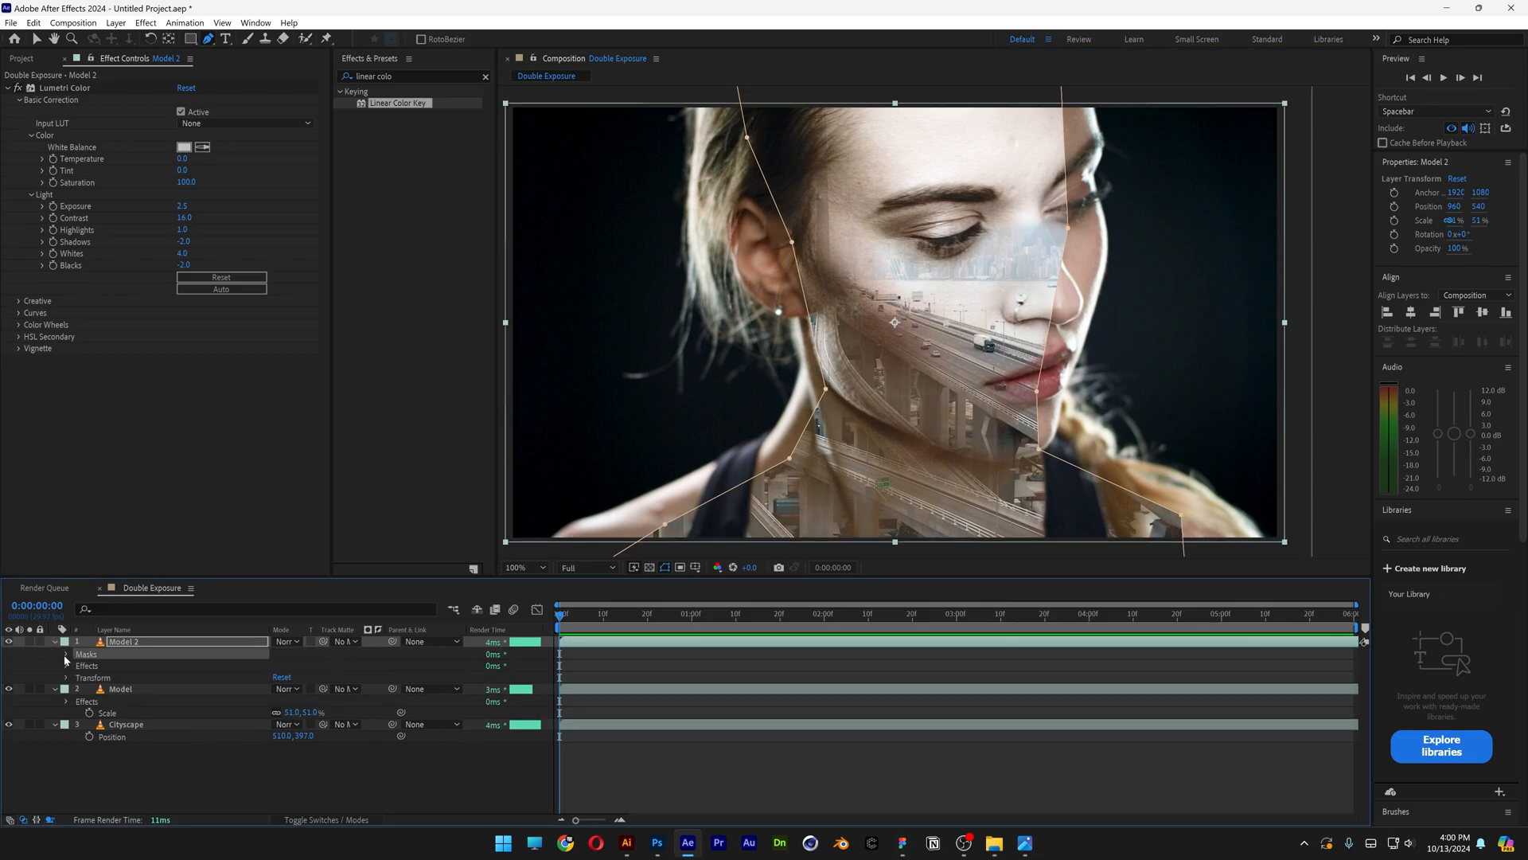
pyautogui.click(64, 653)
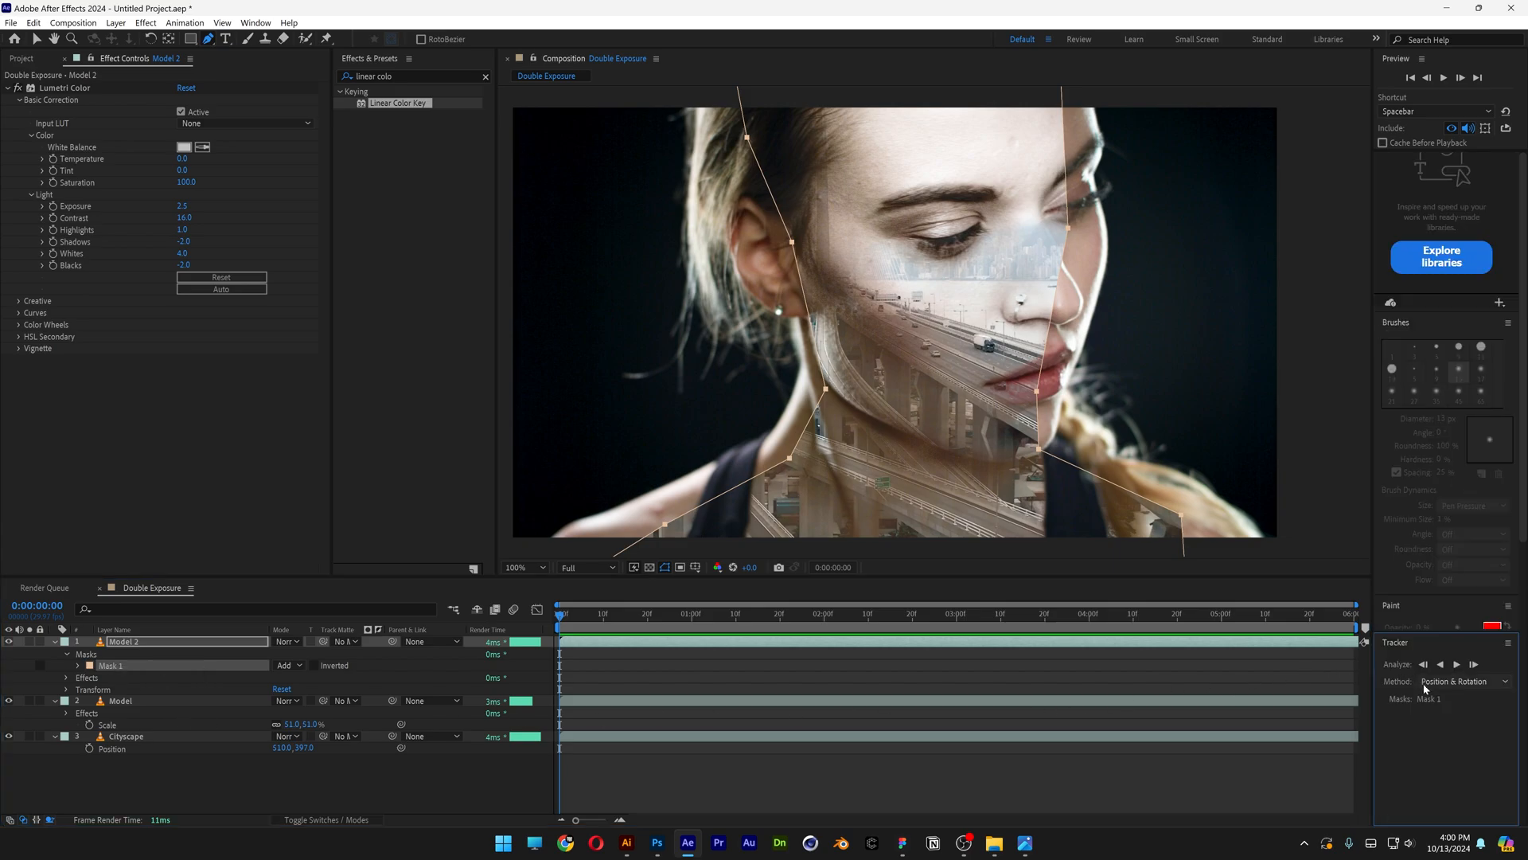
pyautogui.click(1452, 680)
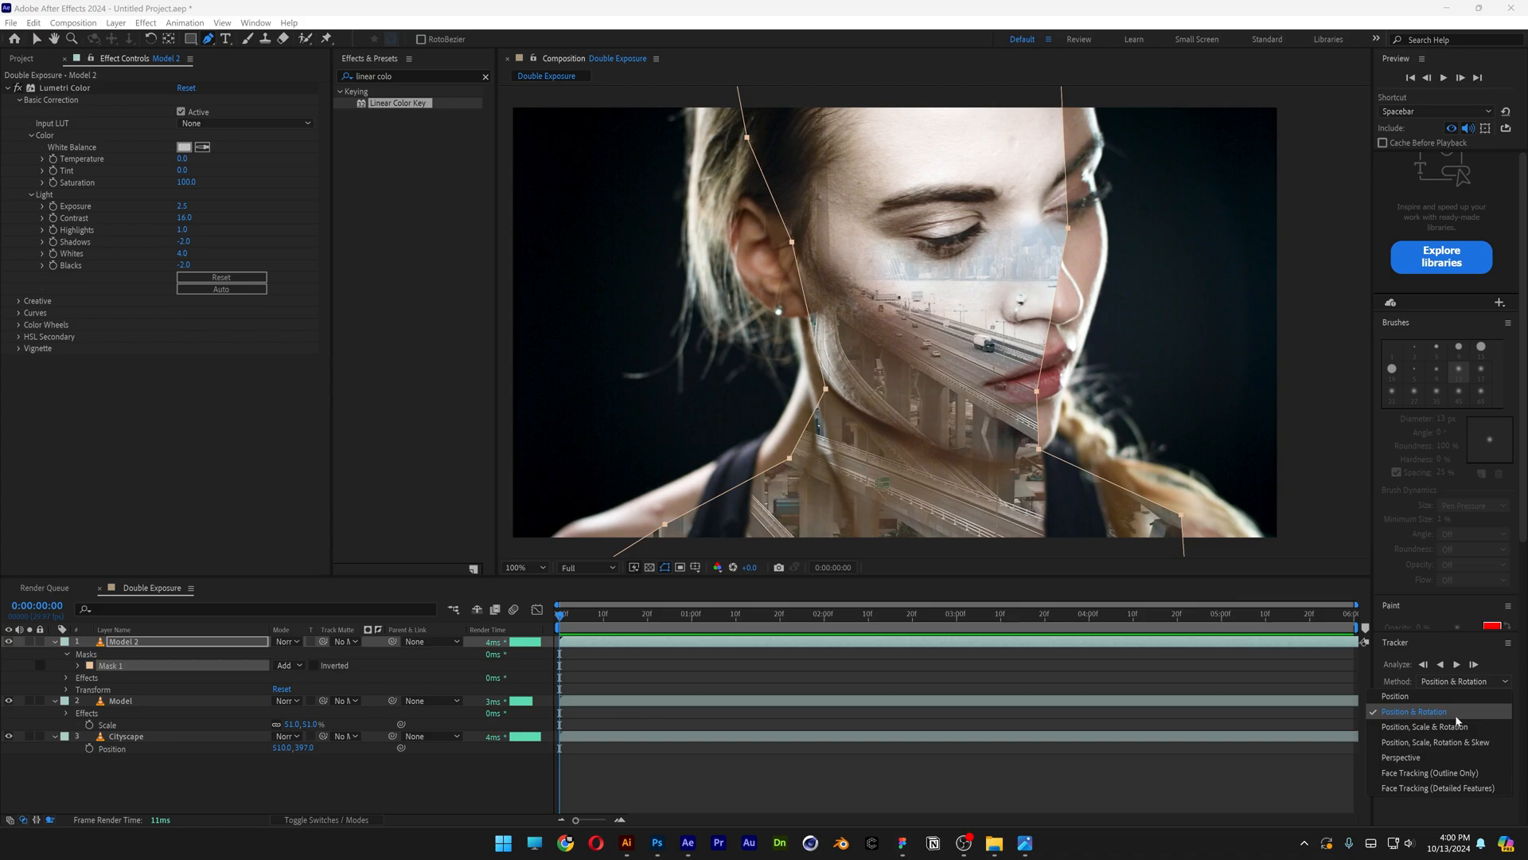
pyautogui.click(1413, 710)
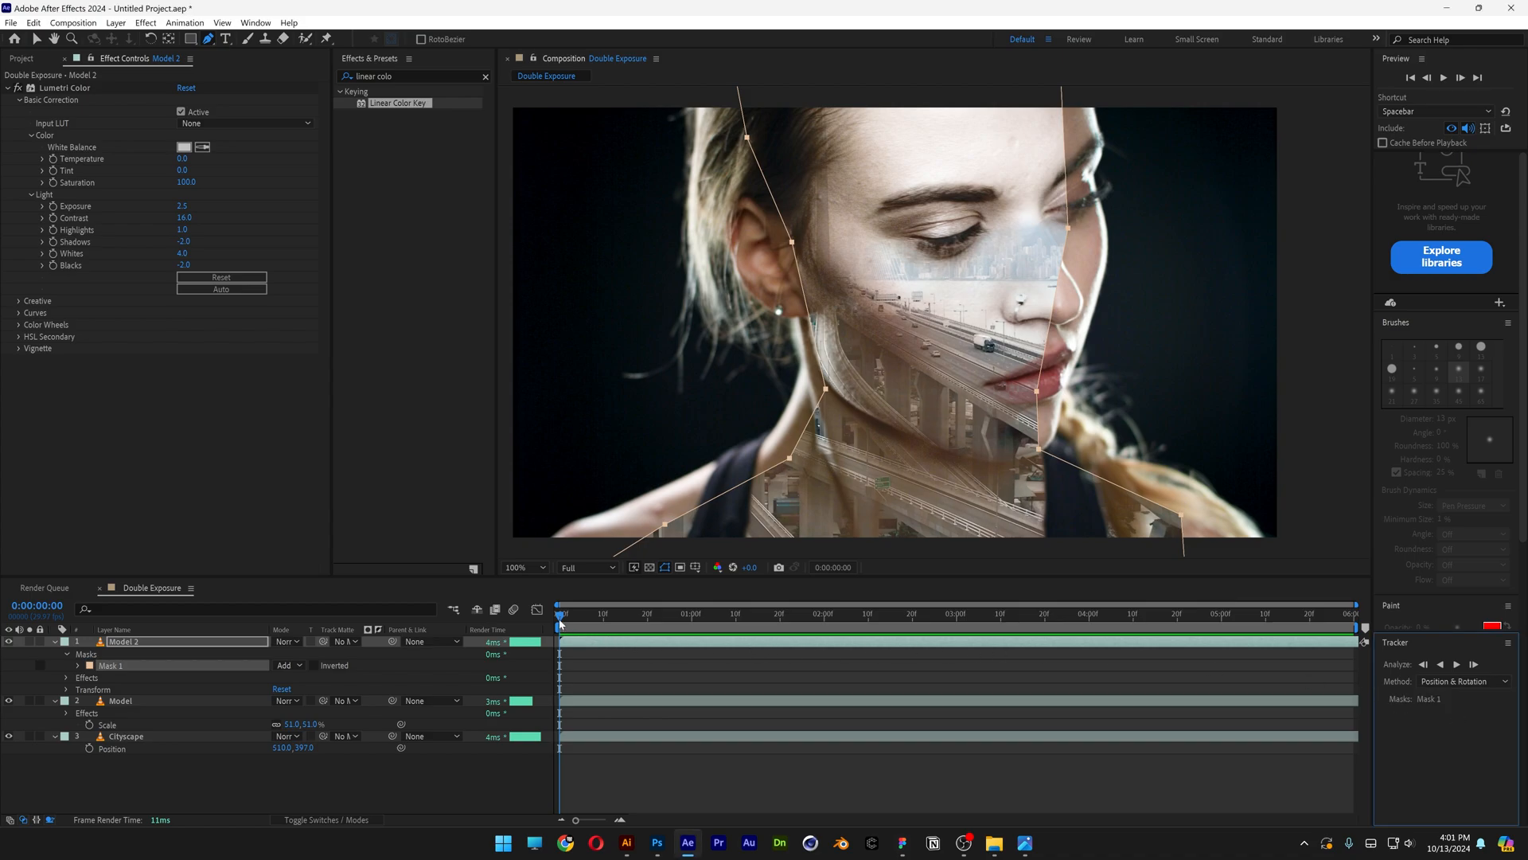
pyautogui.click(672, 612)
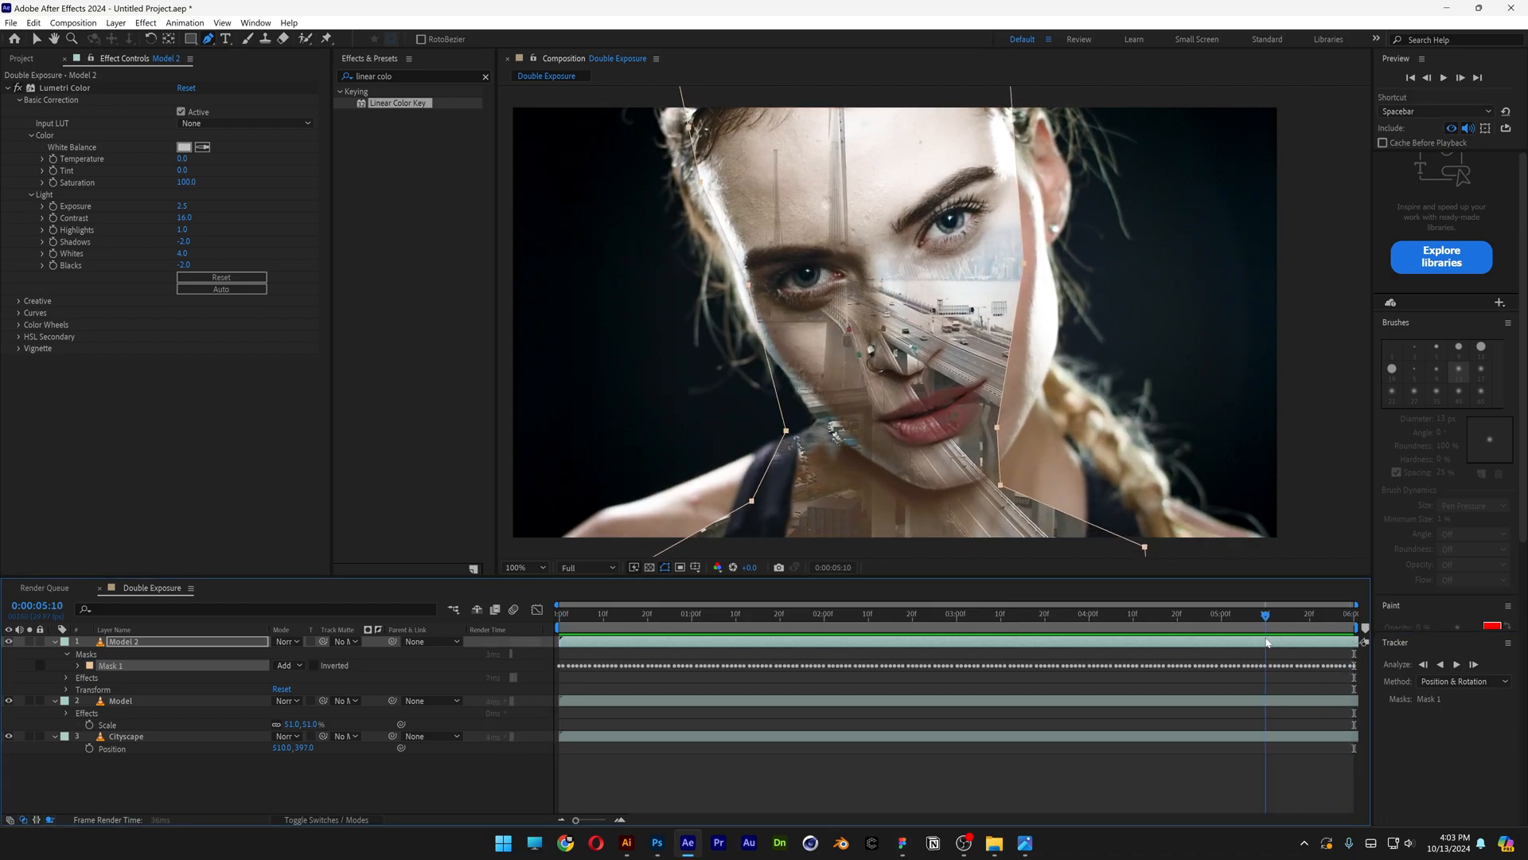
# Step: Scrub back near the start to check the tracked mask follows her face
pyautogui.click(602, 611)
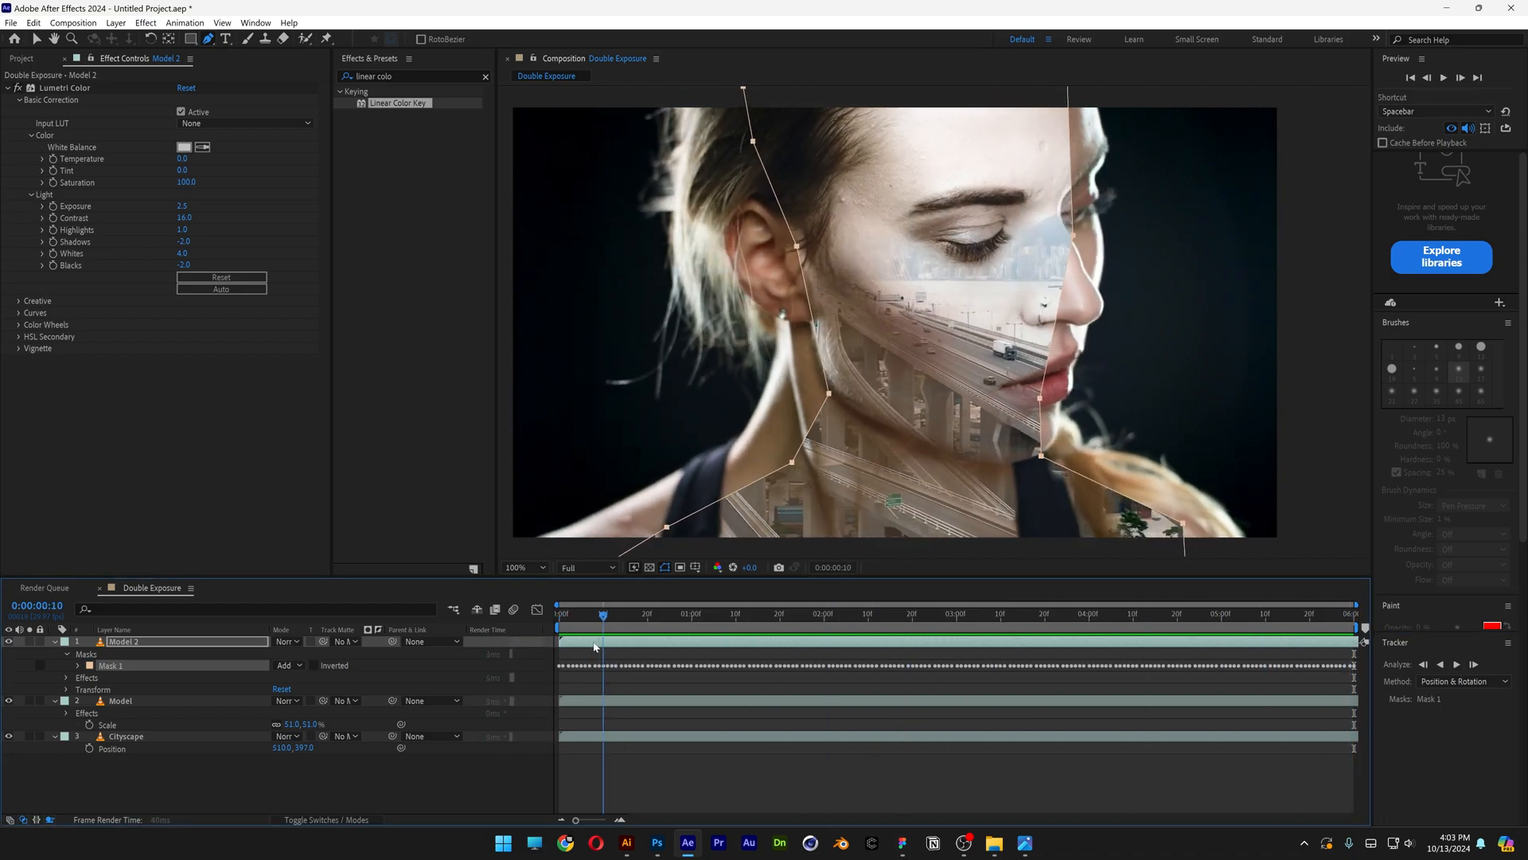
pyautogui.click(1107, 615)
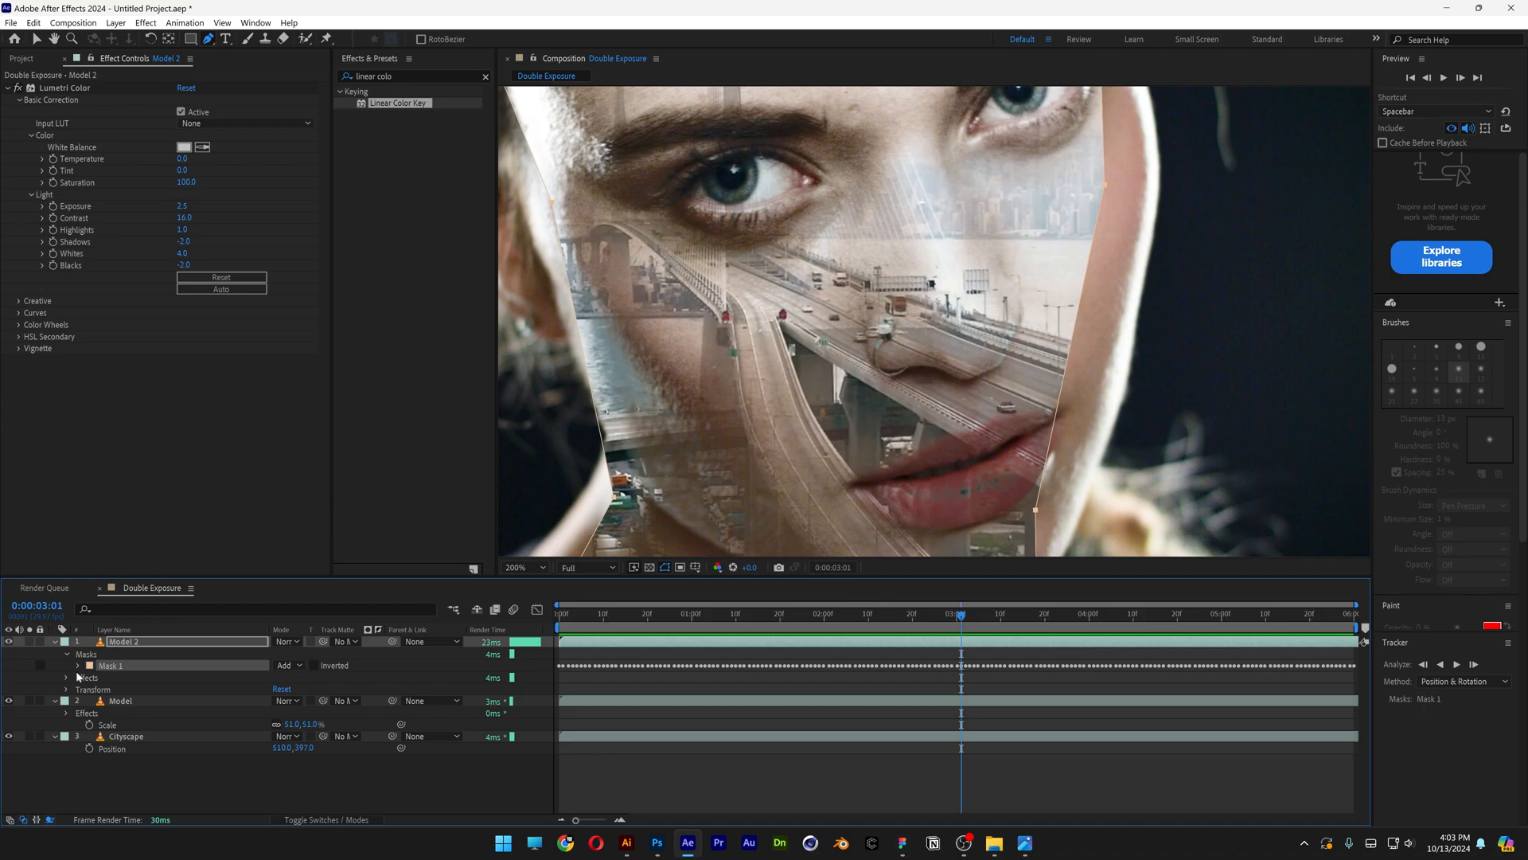
# Step: Reveal Mask 1 on Model 2 and raise Mask Feather to about 130 pixels
pyautogui.click(67, 666)
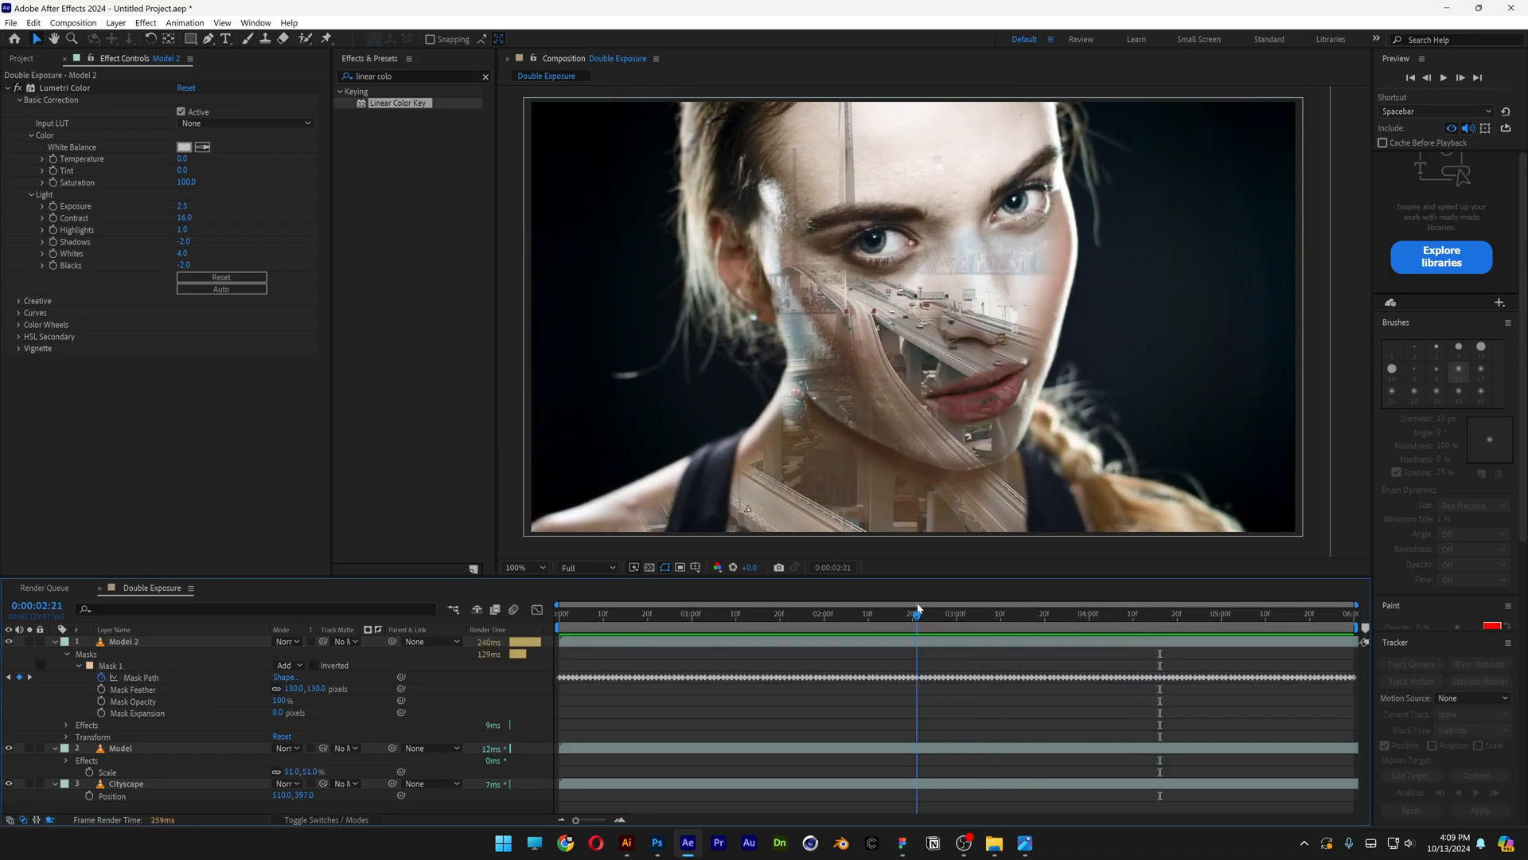
# Step: Delete the faulty tracked Mask Path keyframes and reshape the mask at four seconds and near the end
pyautogui.click(909, 615)
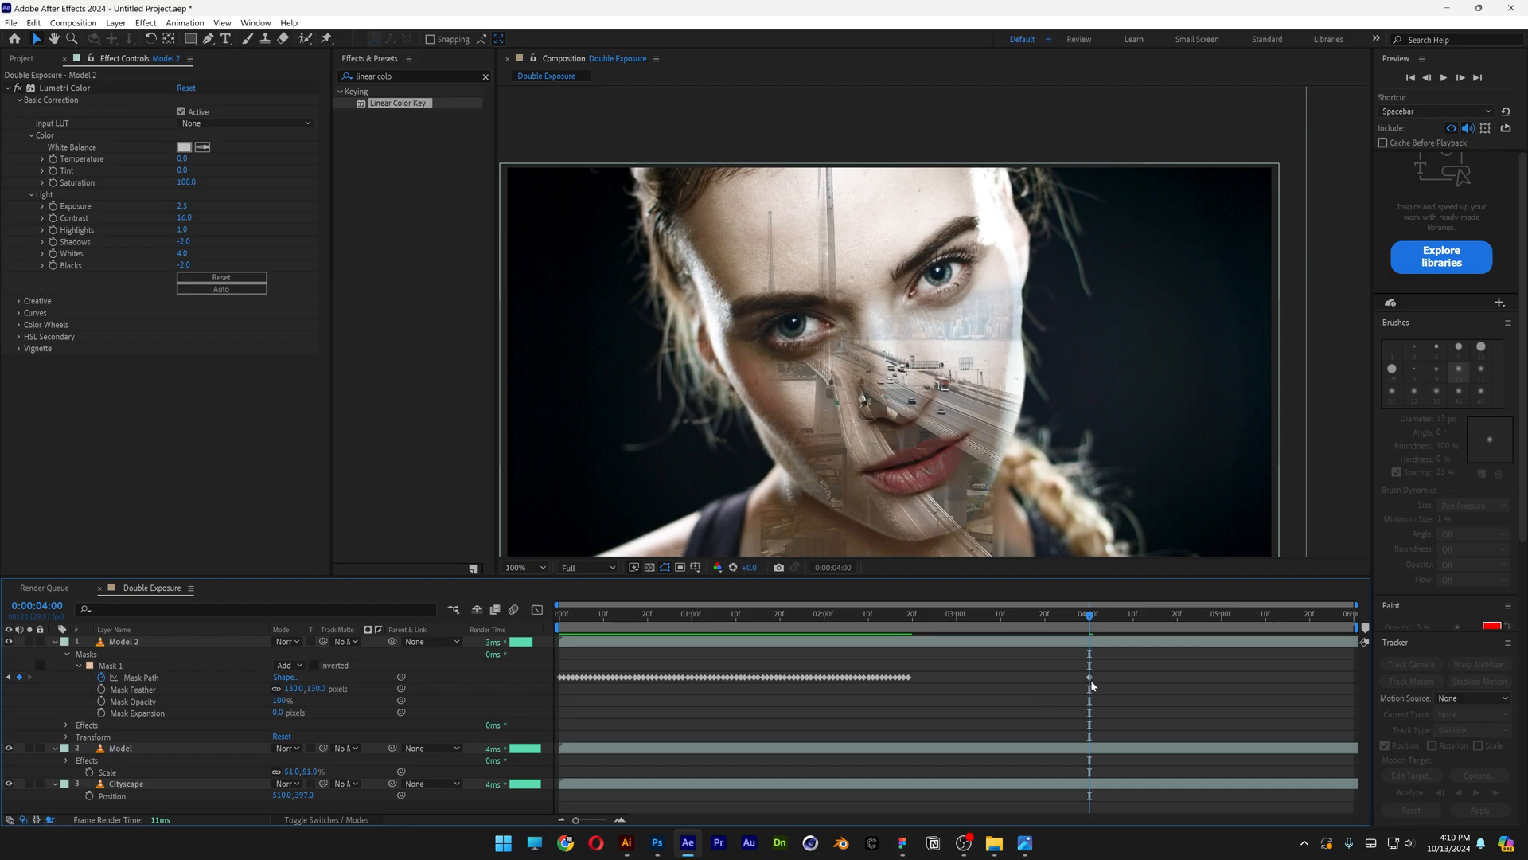
pyautogui.click(124, 642)
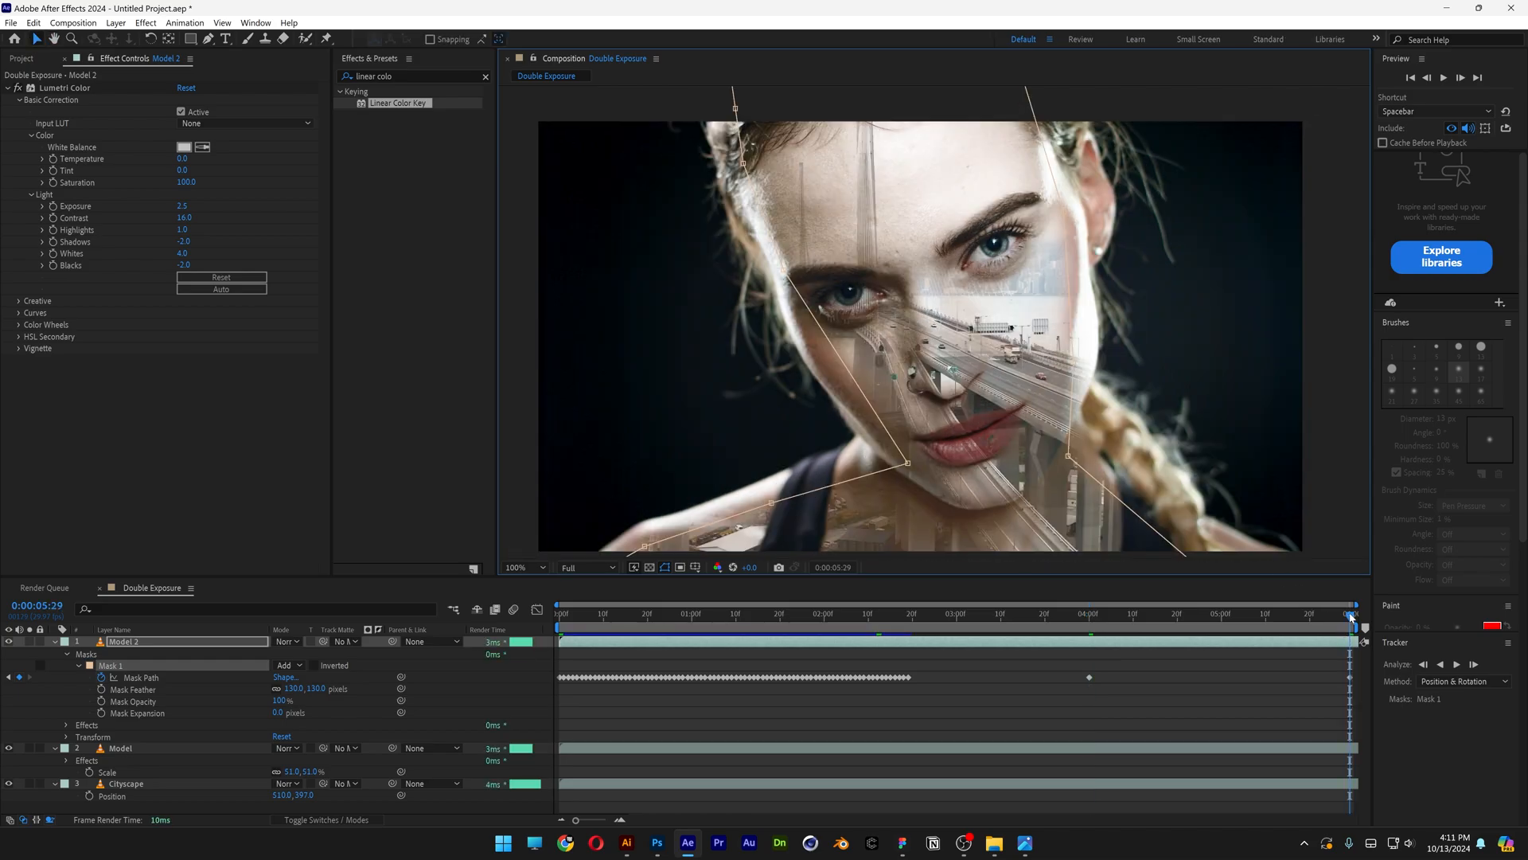
pyautogui.click(984, 612)
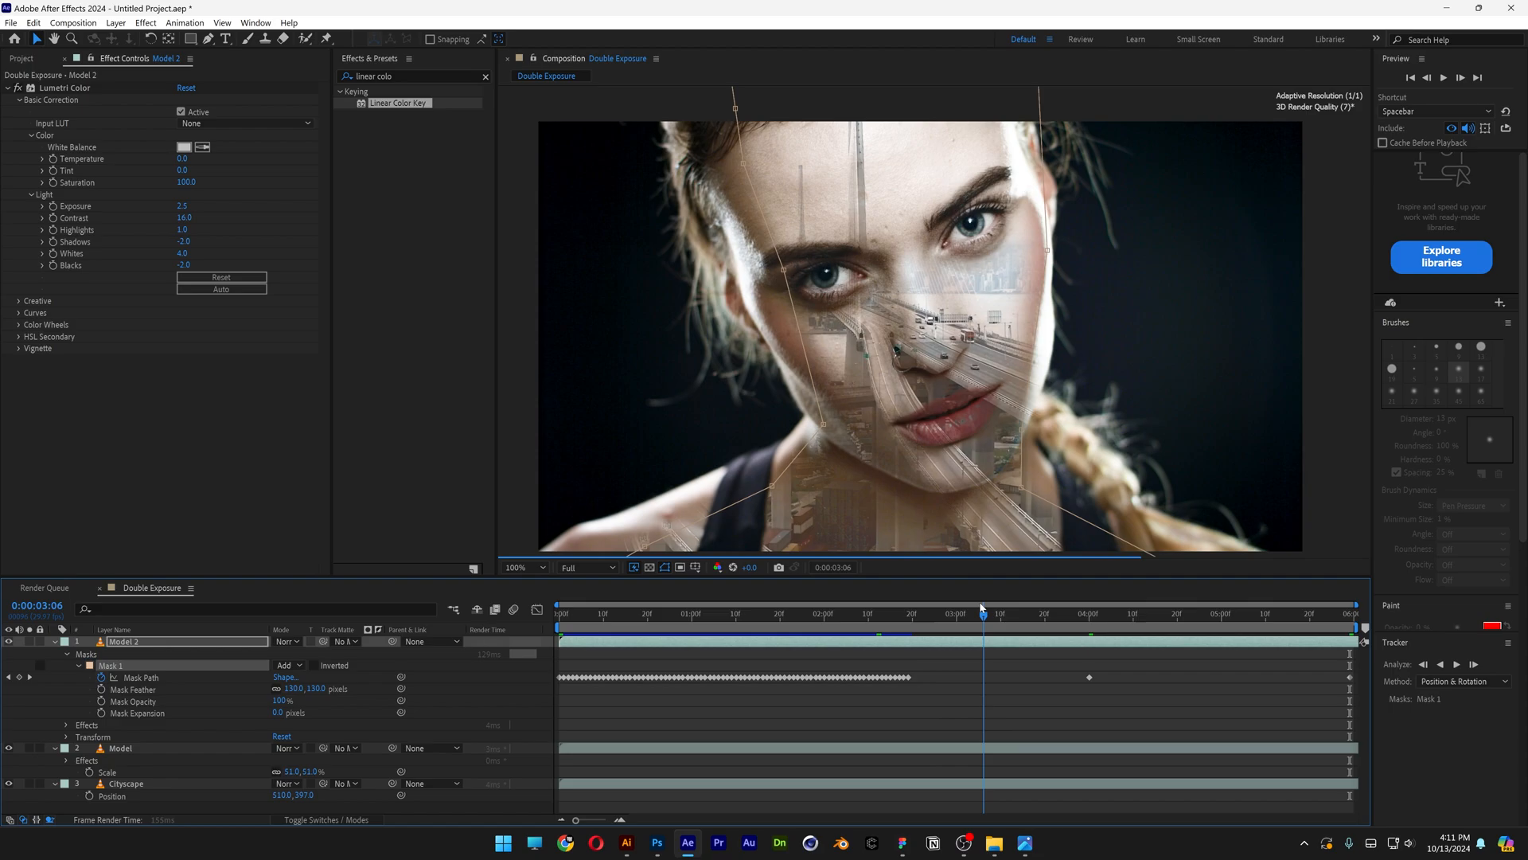